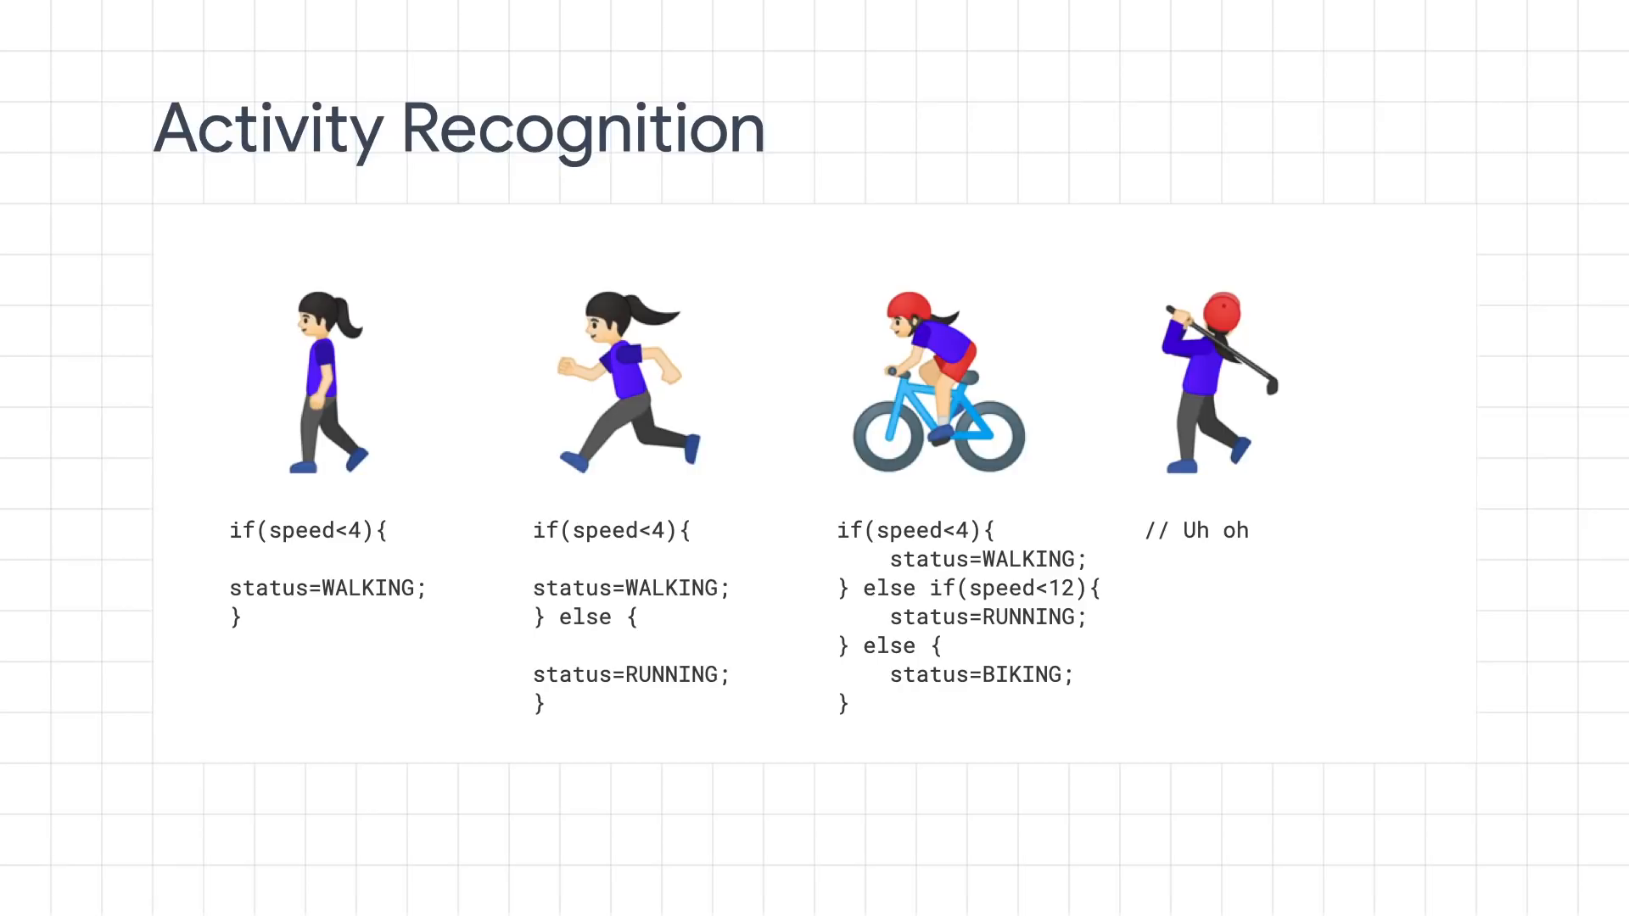
# Run the %tensorflow_version cell to switch the runtime to TensorFlow 2.x.
pyautogui.press('Right')
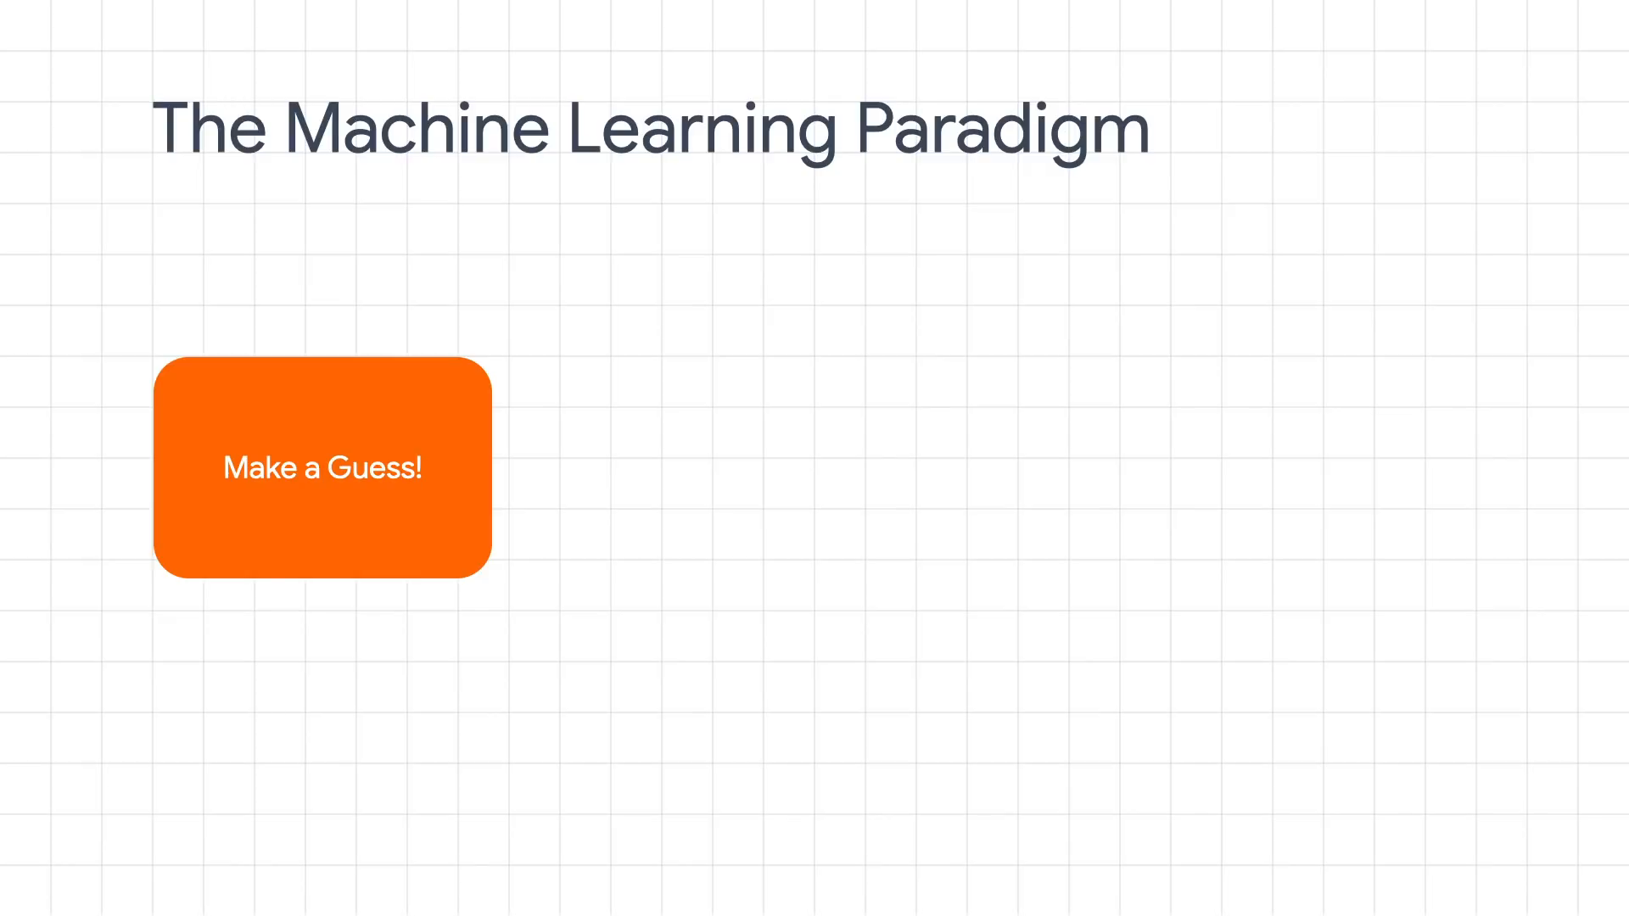
pyautogui.click(323, 467)
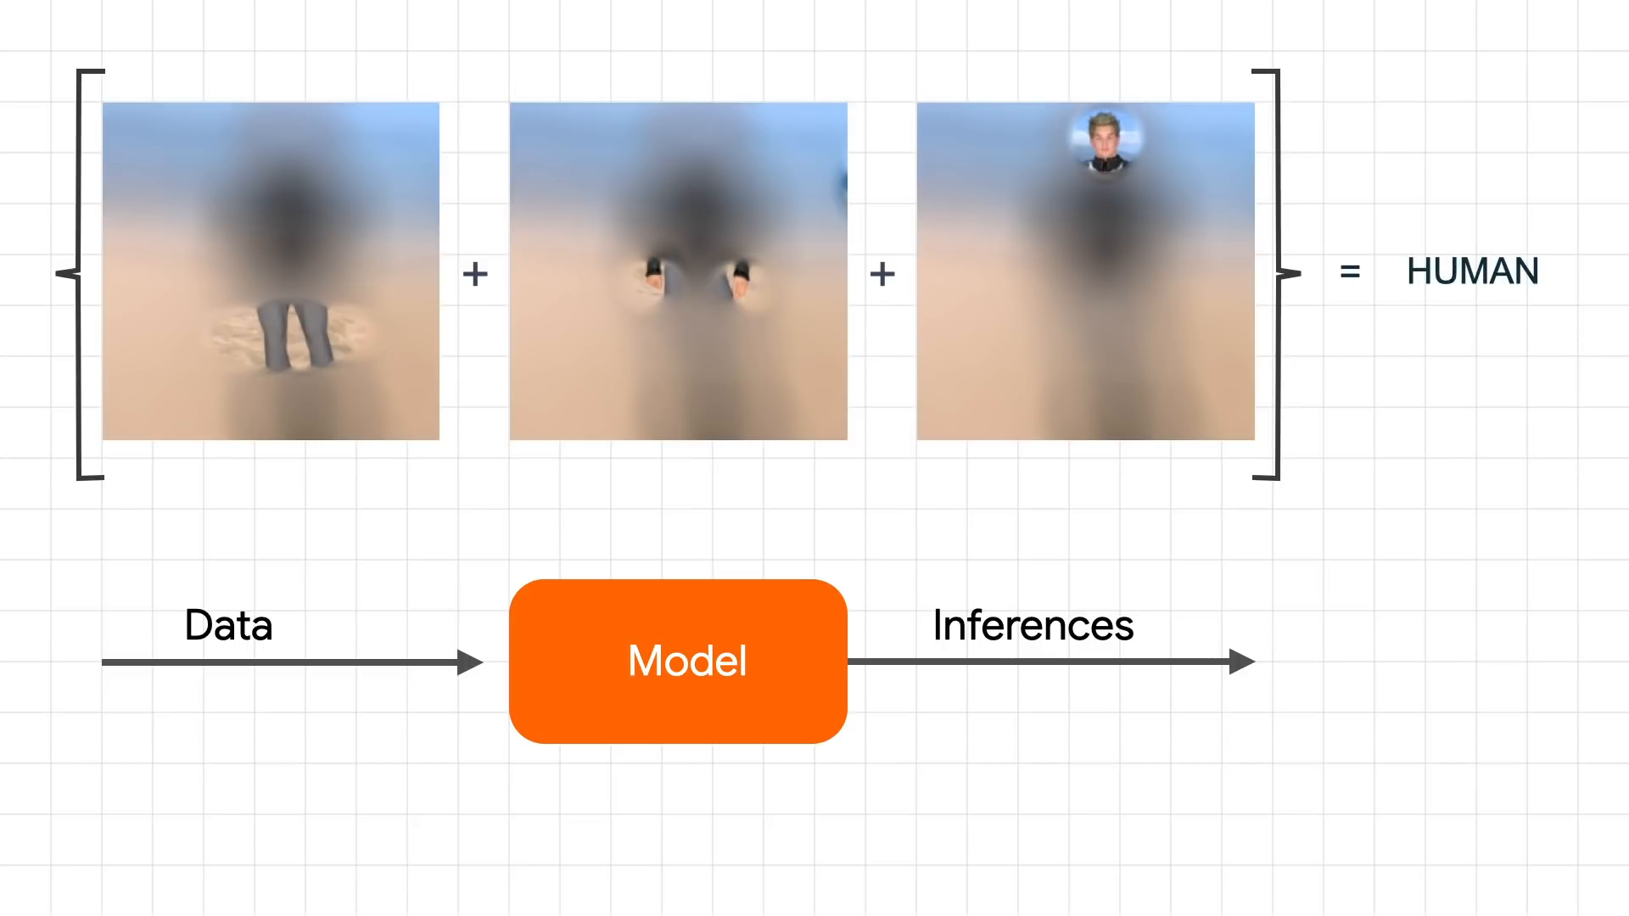
pyautogui.press('Right')
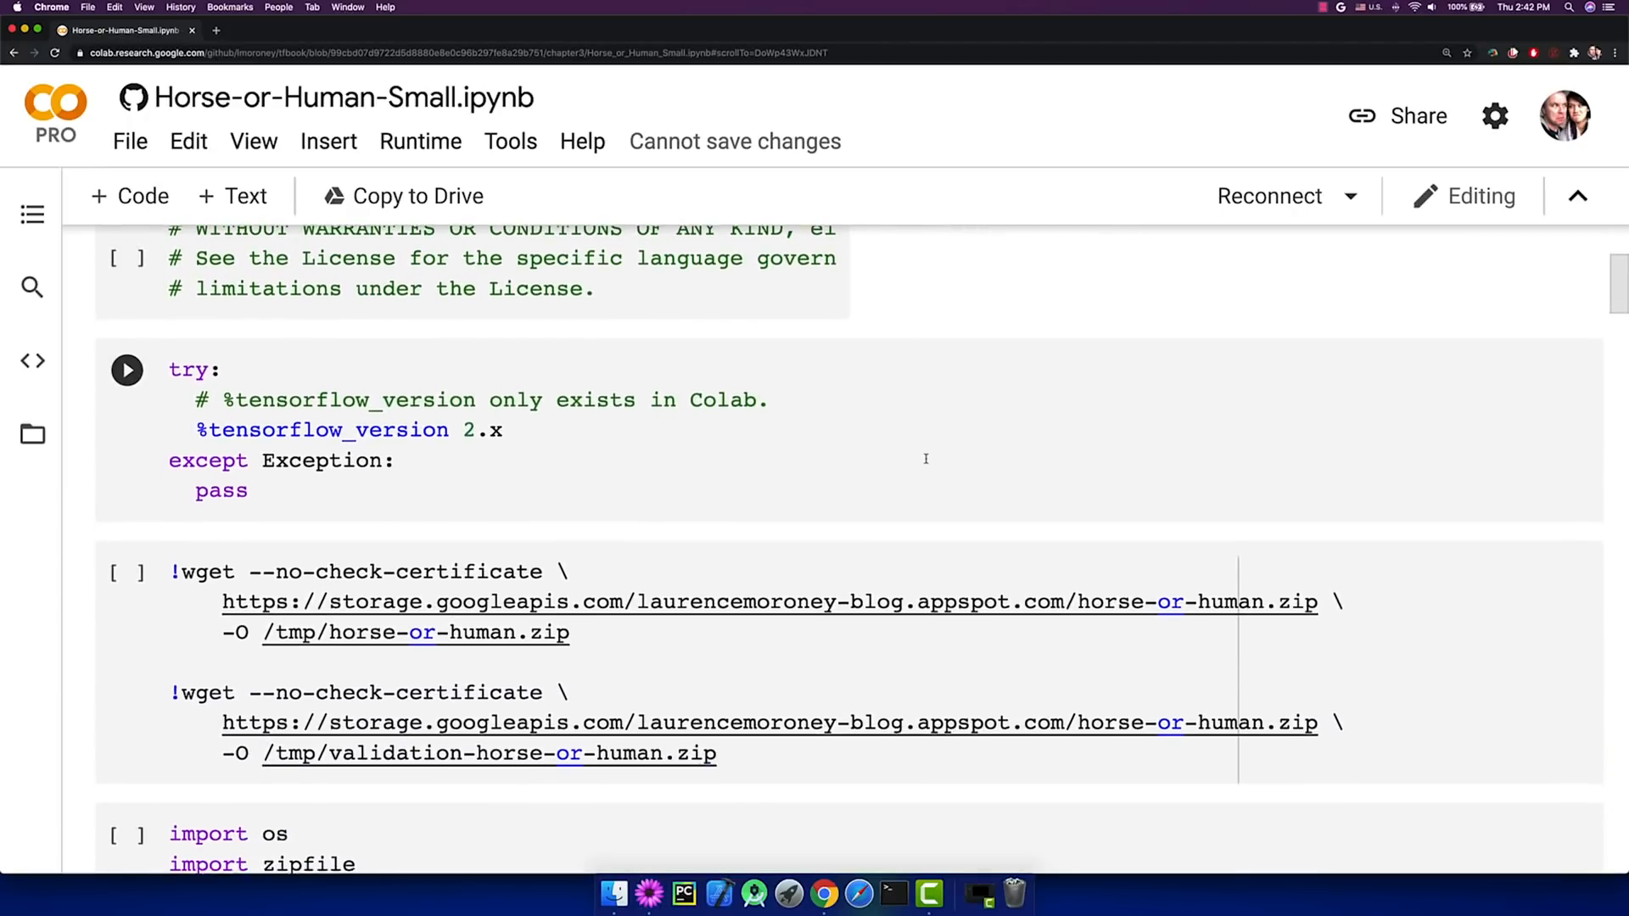
pyautogui.click(126, 370)
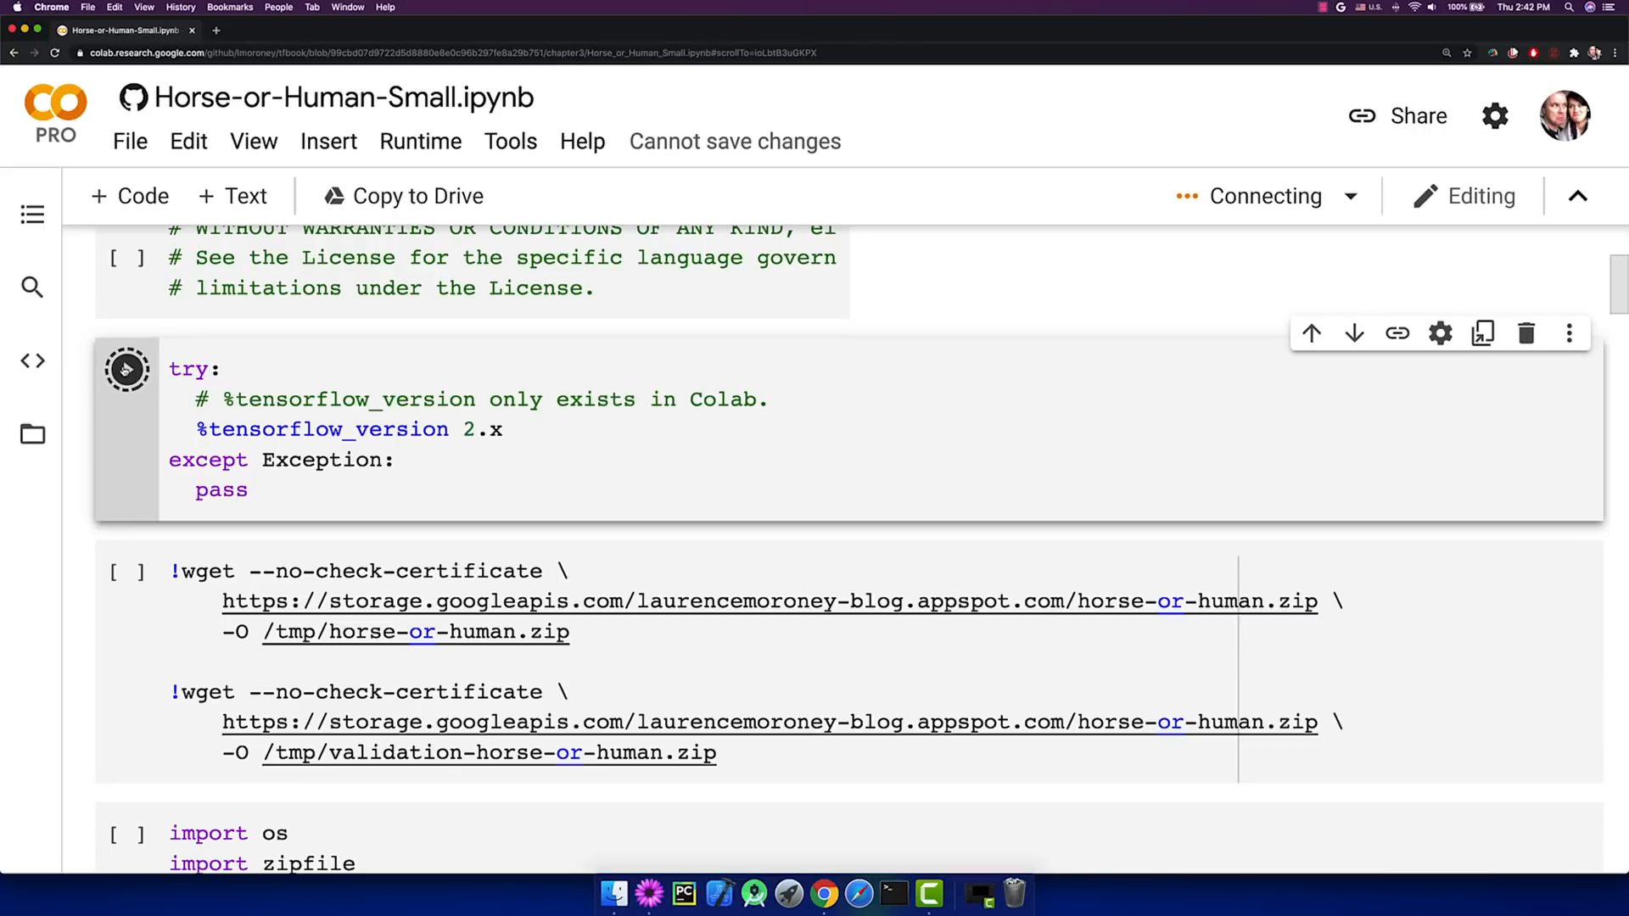
pyautogui.click(126, 369)
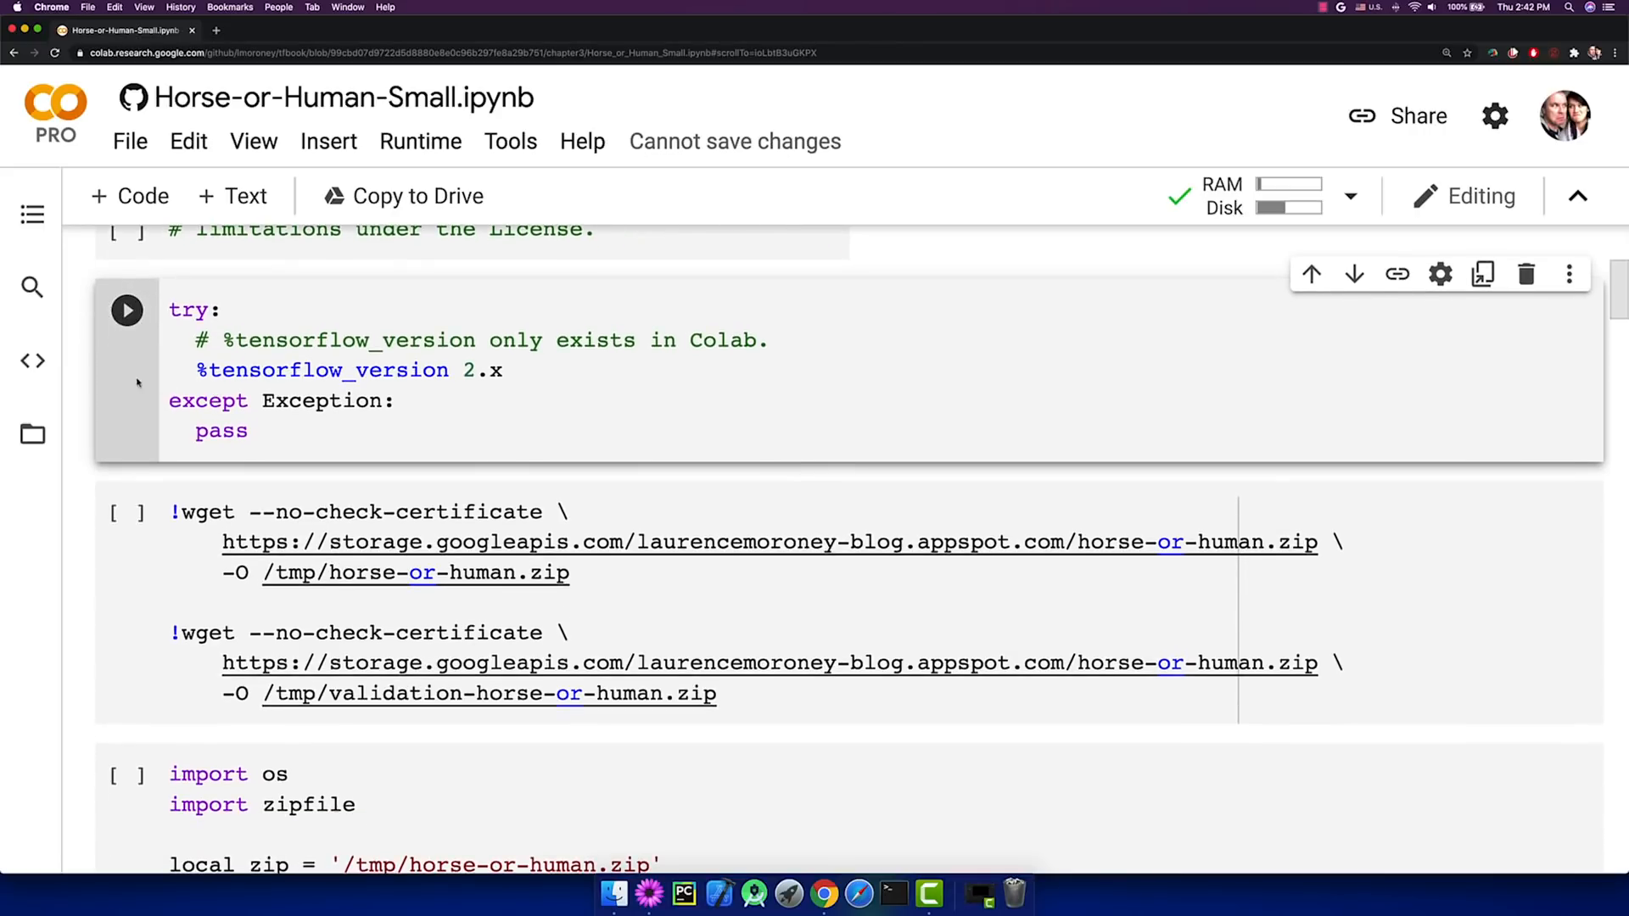
# Download the horse-or-human training and validation zips into /tmp with the !wget cell.
pyautogui.click(127, 310)
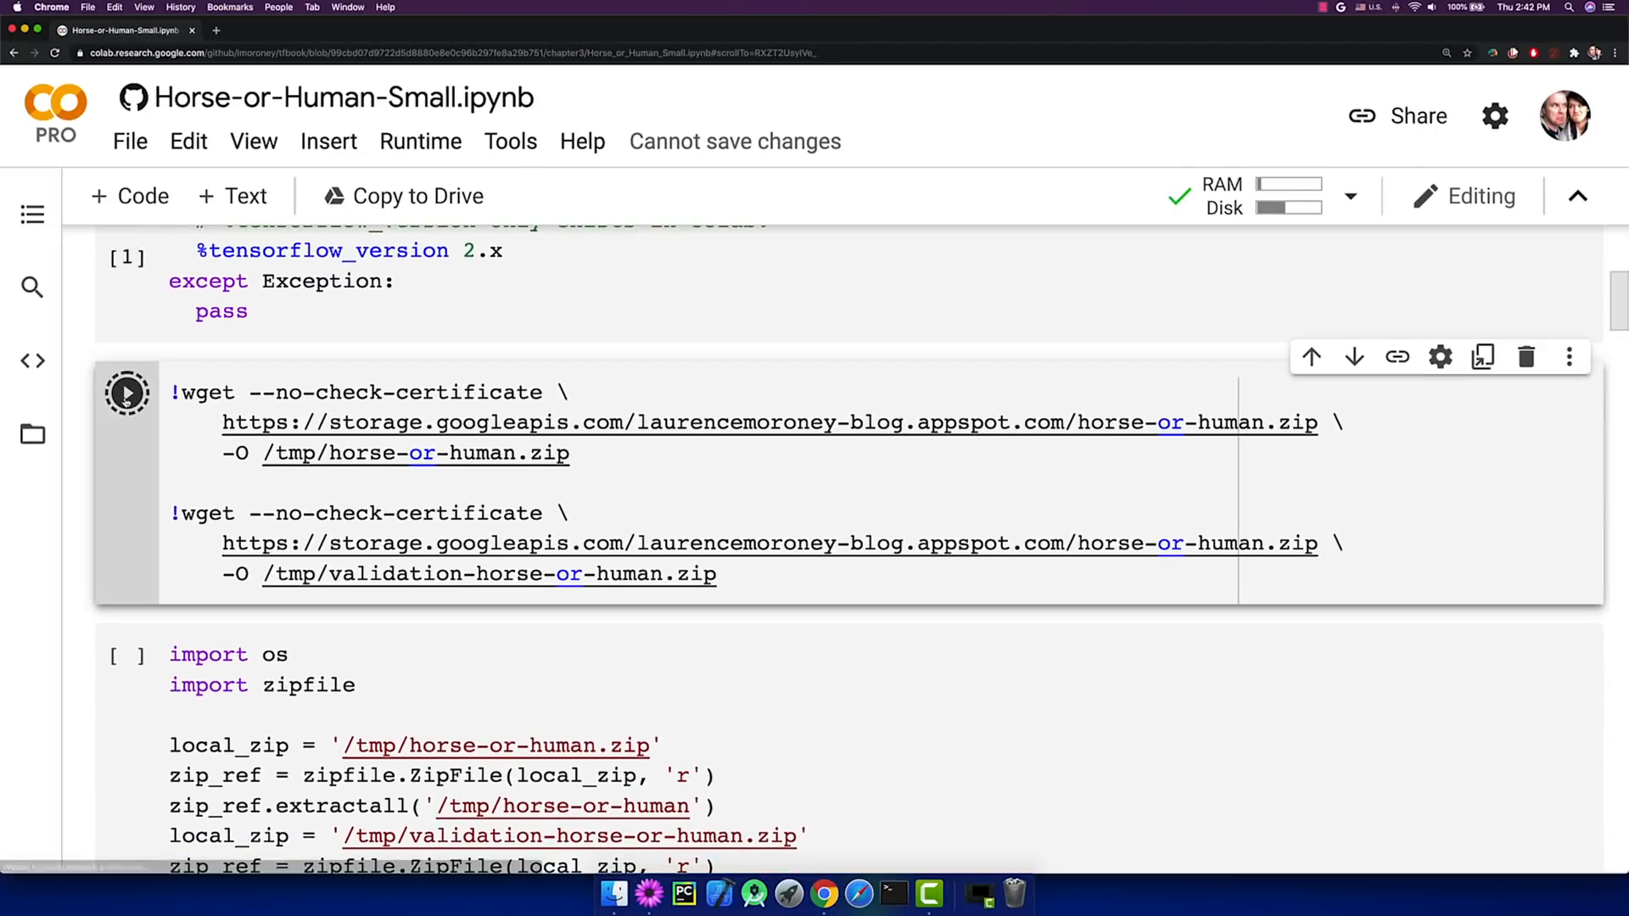
pyautogui.click(125, 392)
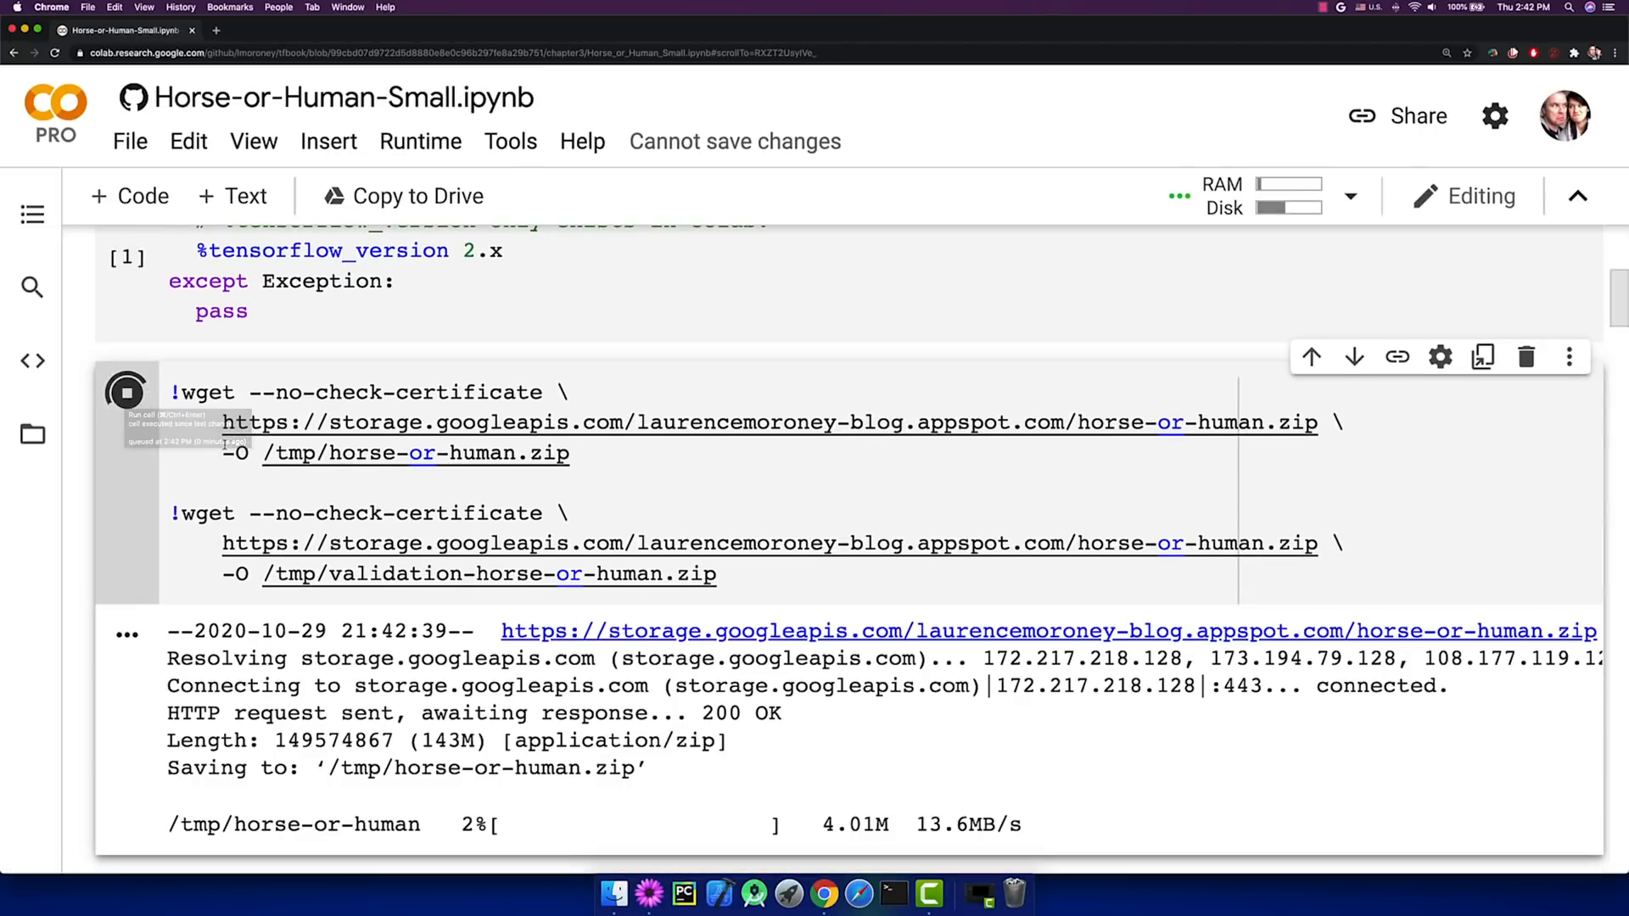
pyautogui.scroll(-3)
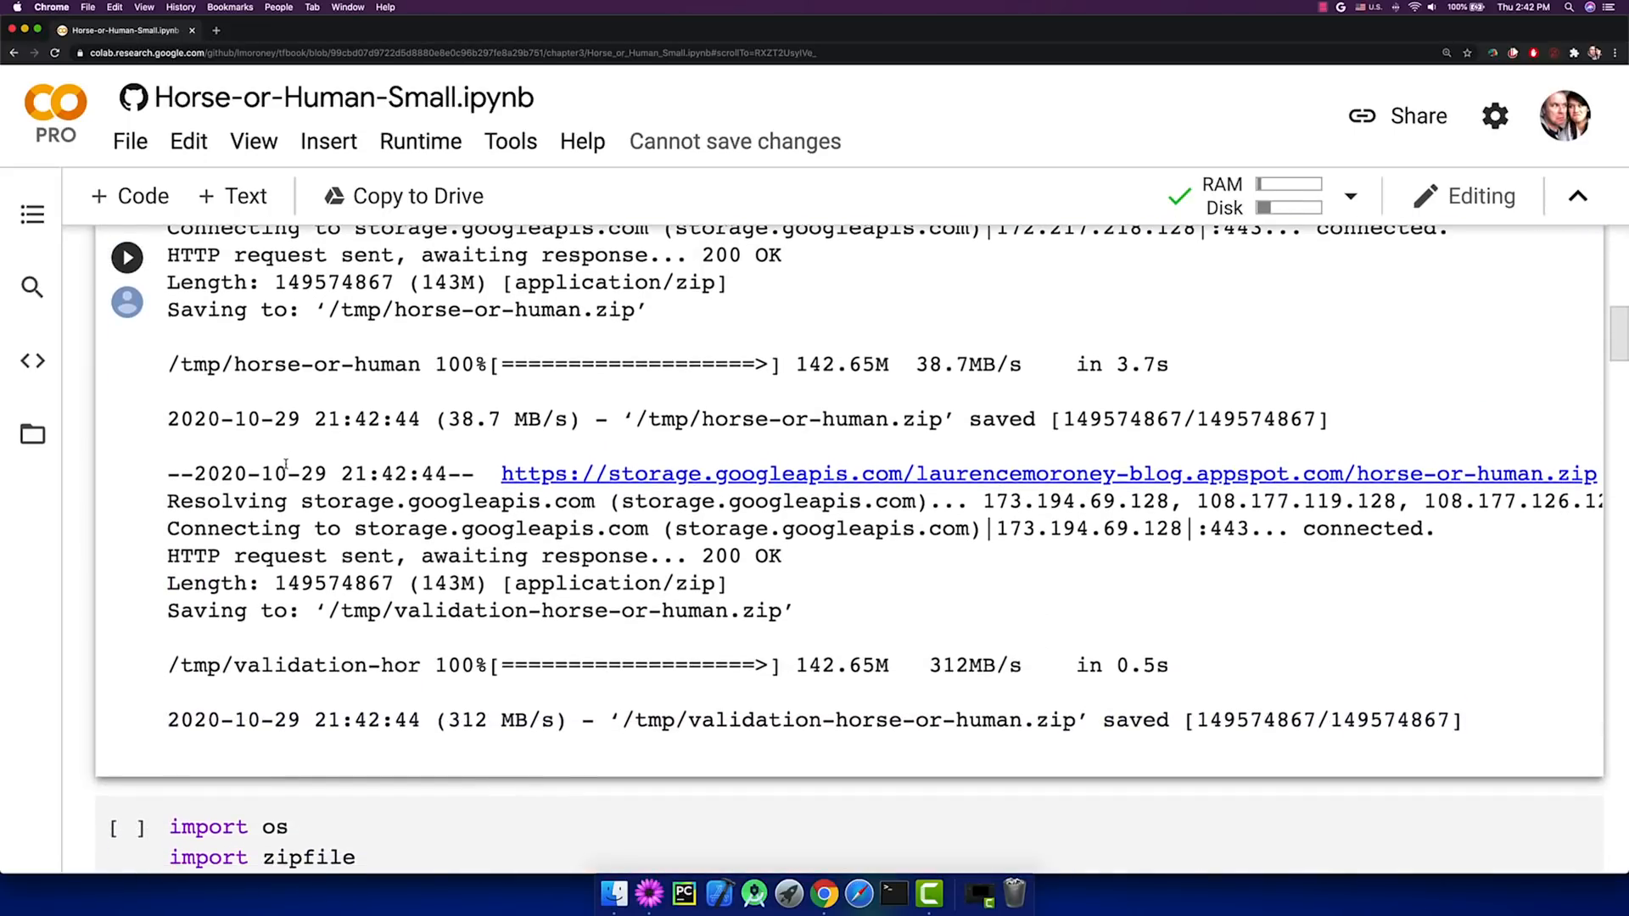
# Scroll through the zip extraction, TensorFlow import and four-convolution Sequential model cells.
pyautogui.scroll(-3)
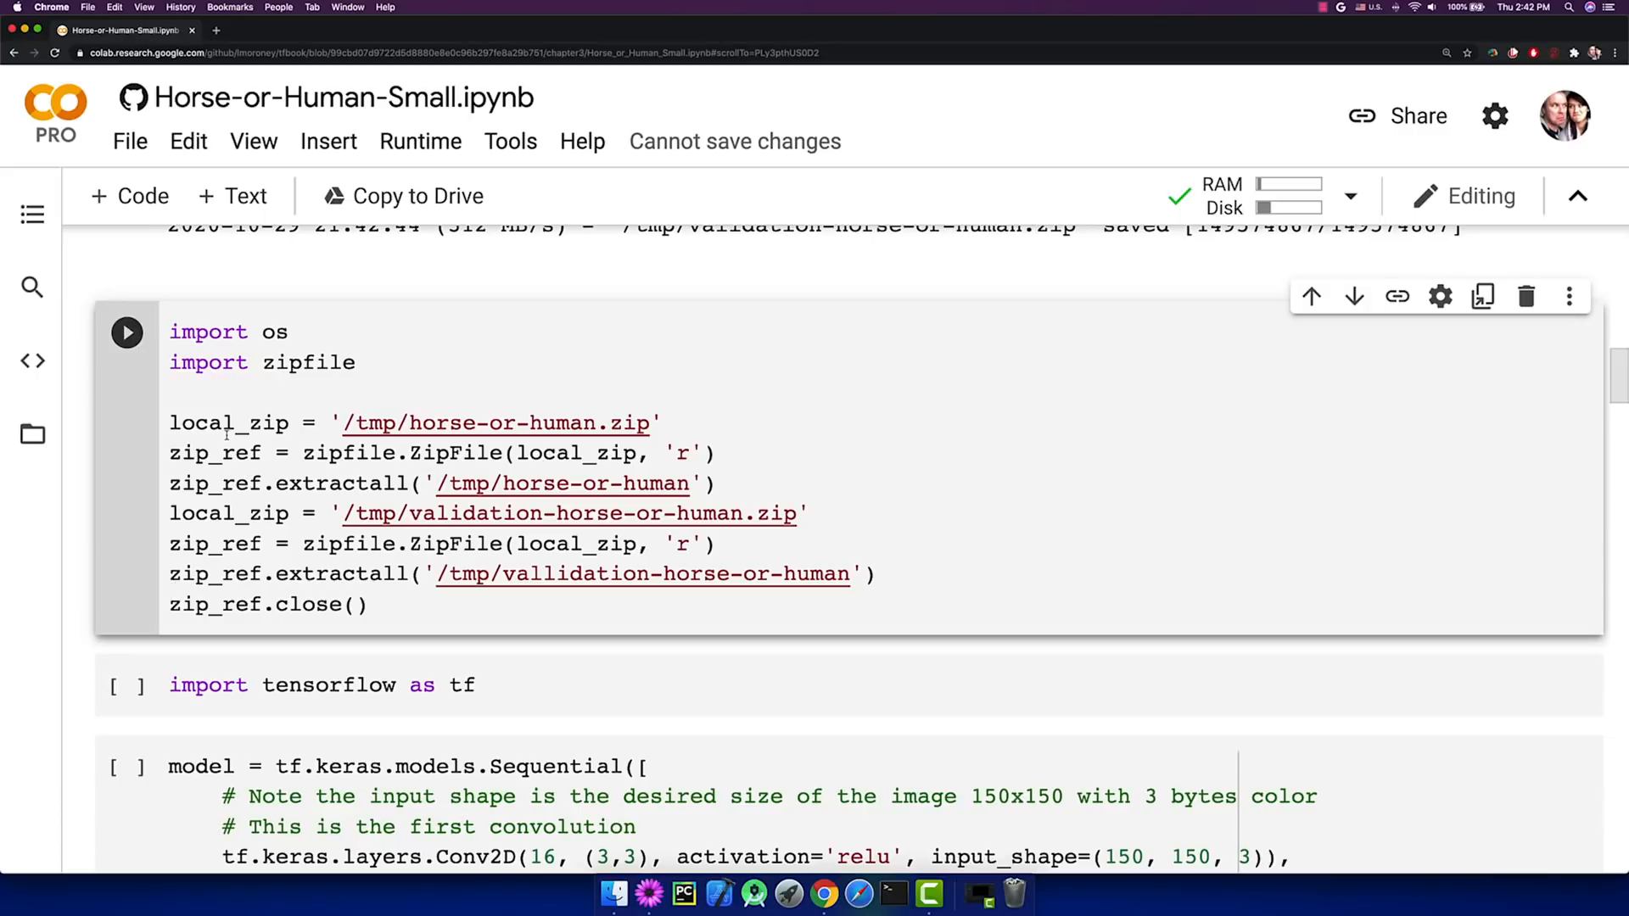
pyautogui.scroll(-3)
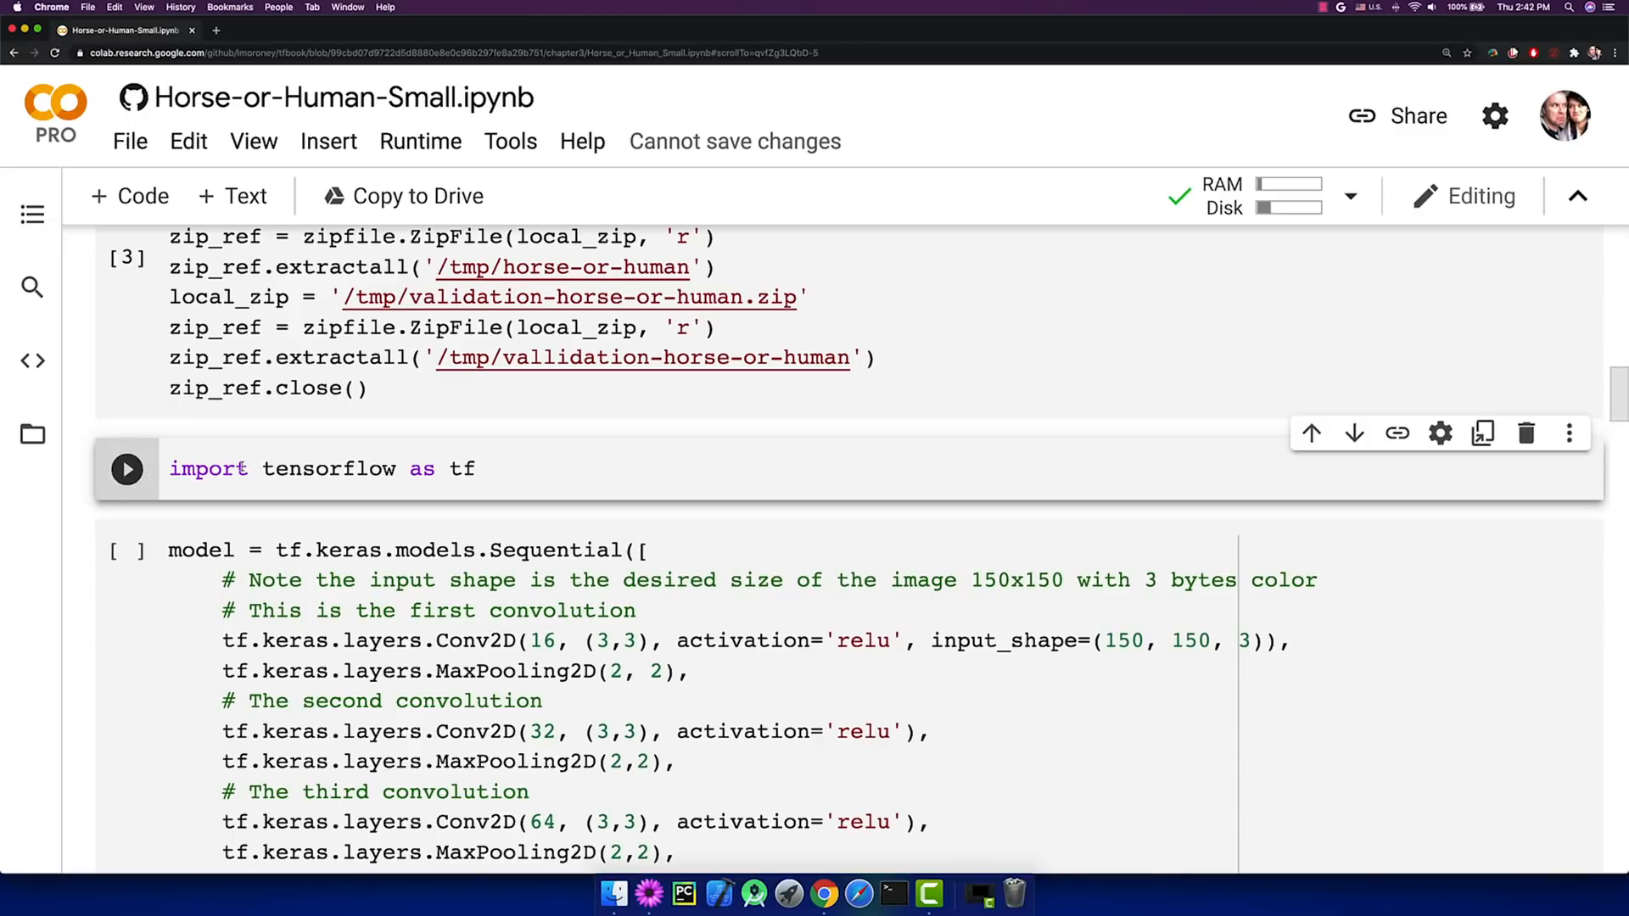
pyautogui.scroll(-3)
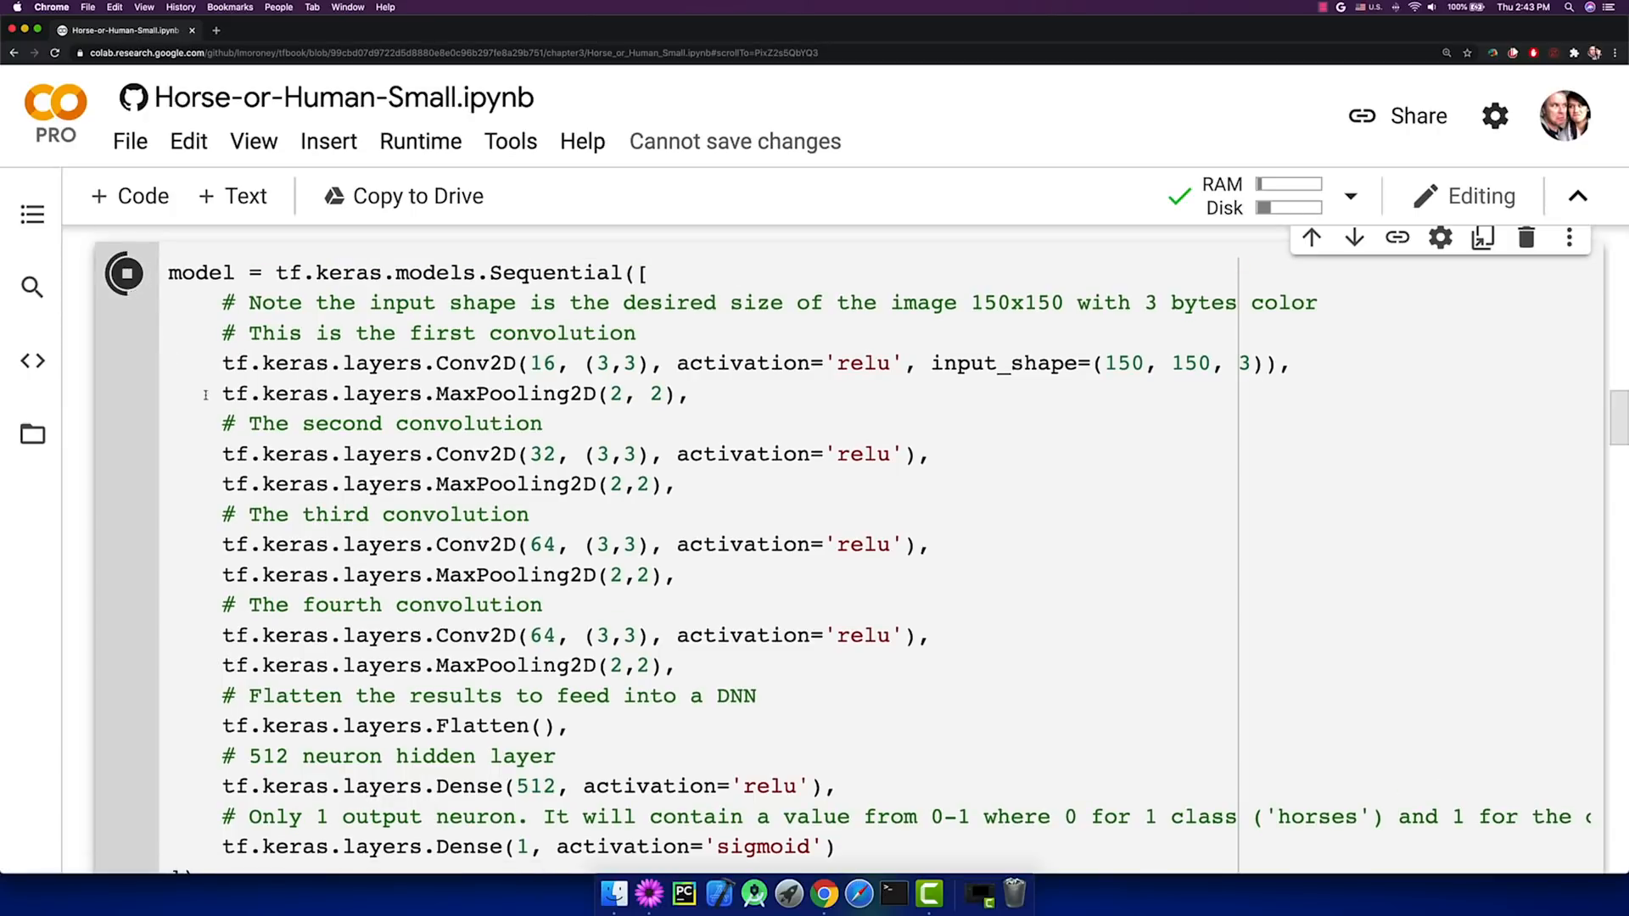
pyautogui.scroll(-3)
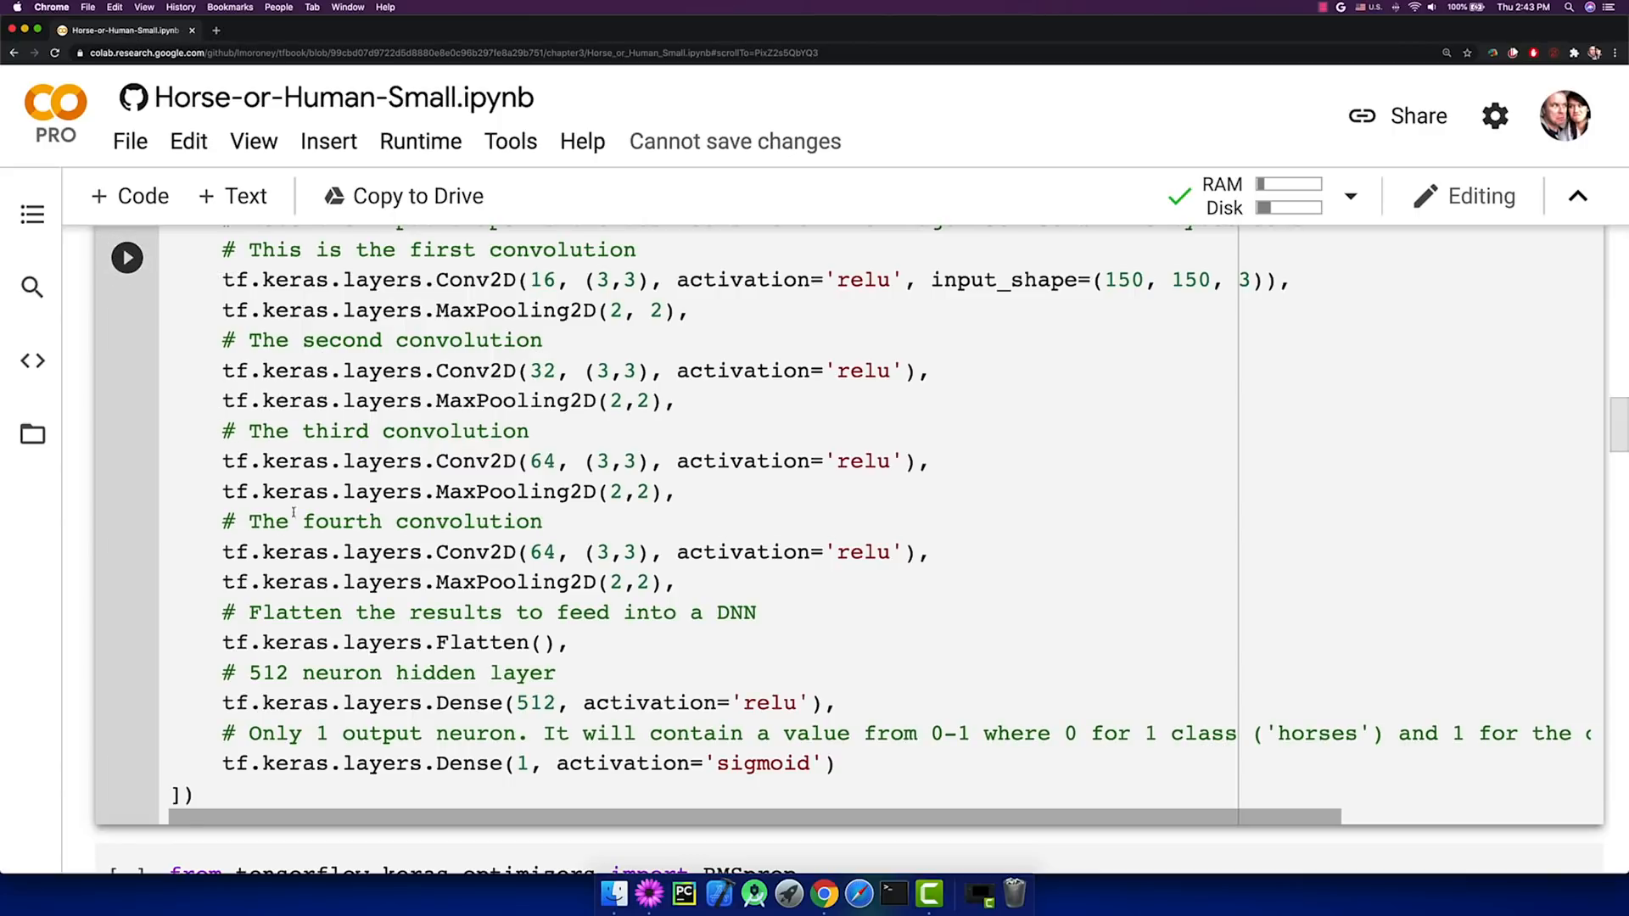
pyautogui.scroll(-3)
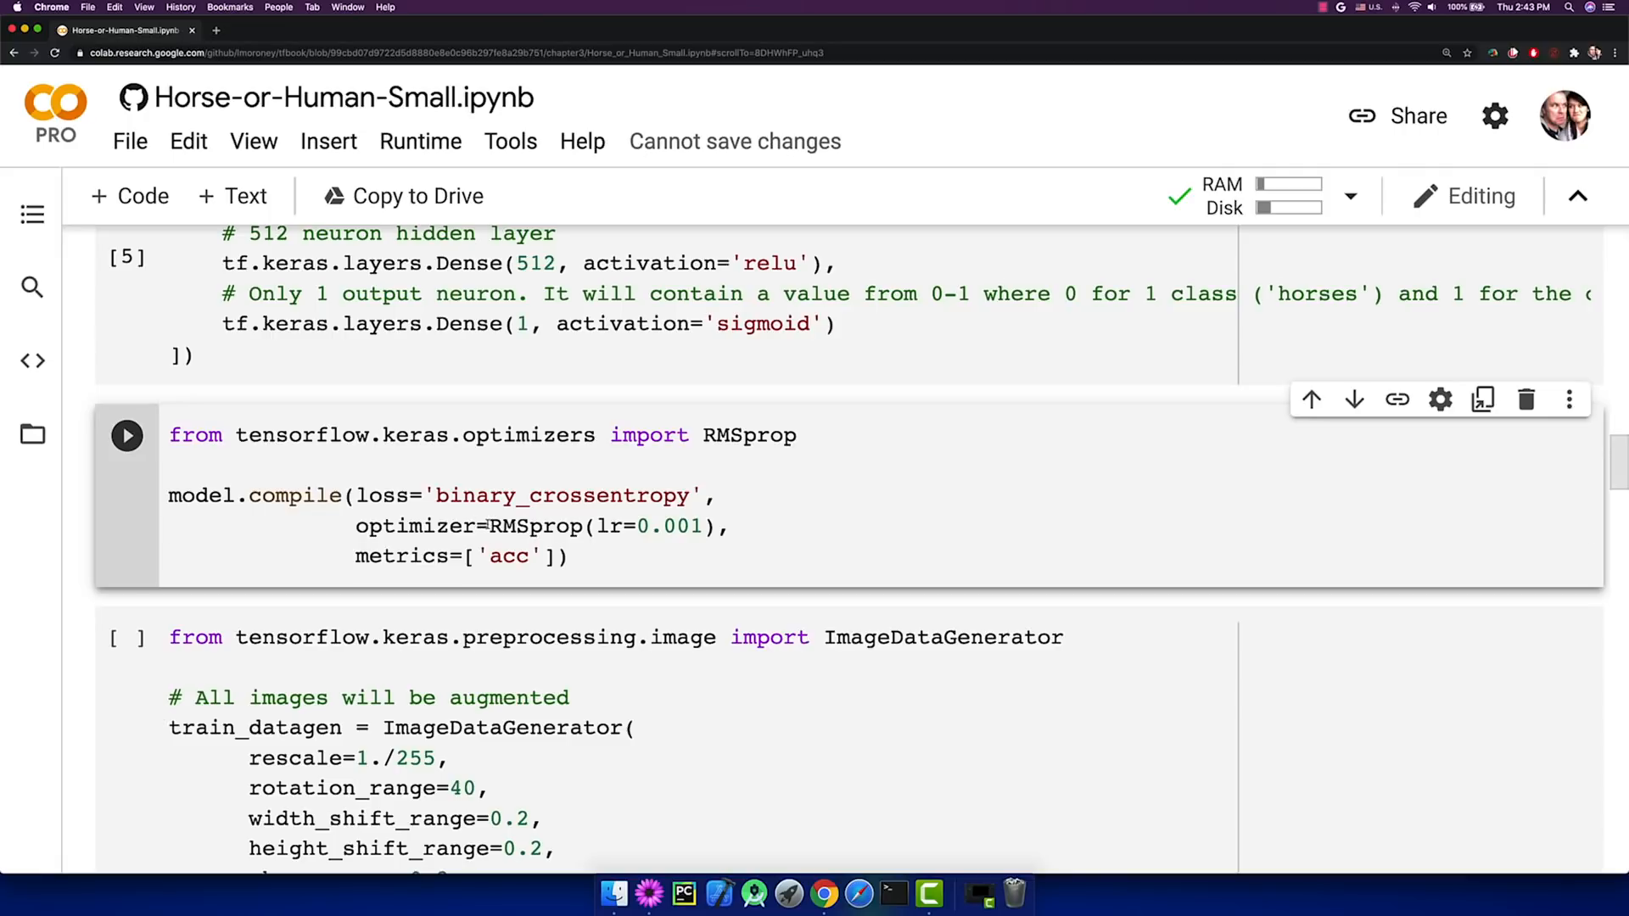
pyautogui.moveTo(490, 526); pyautogui.dragTo(702, 526)
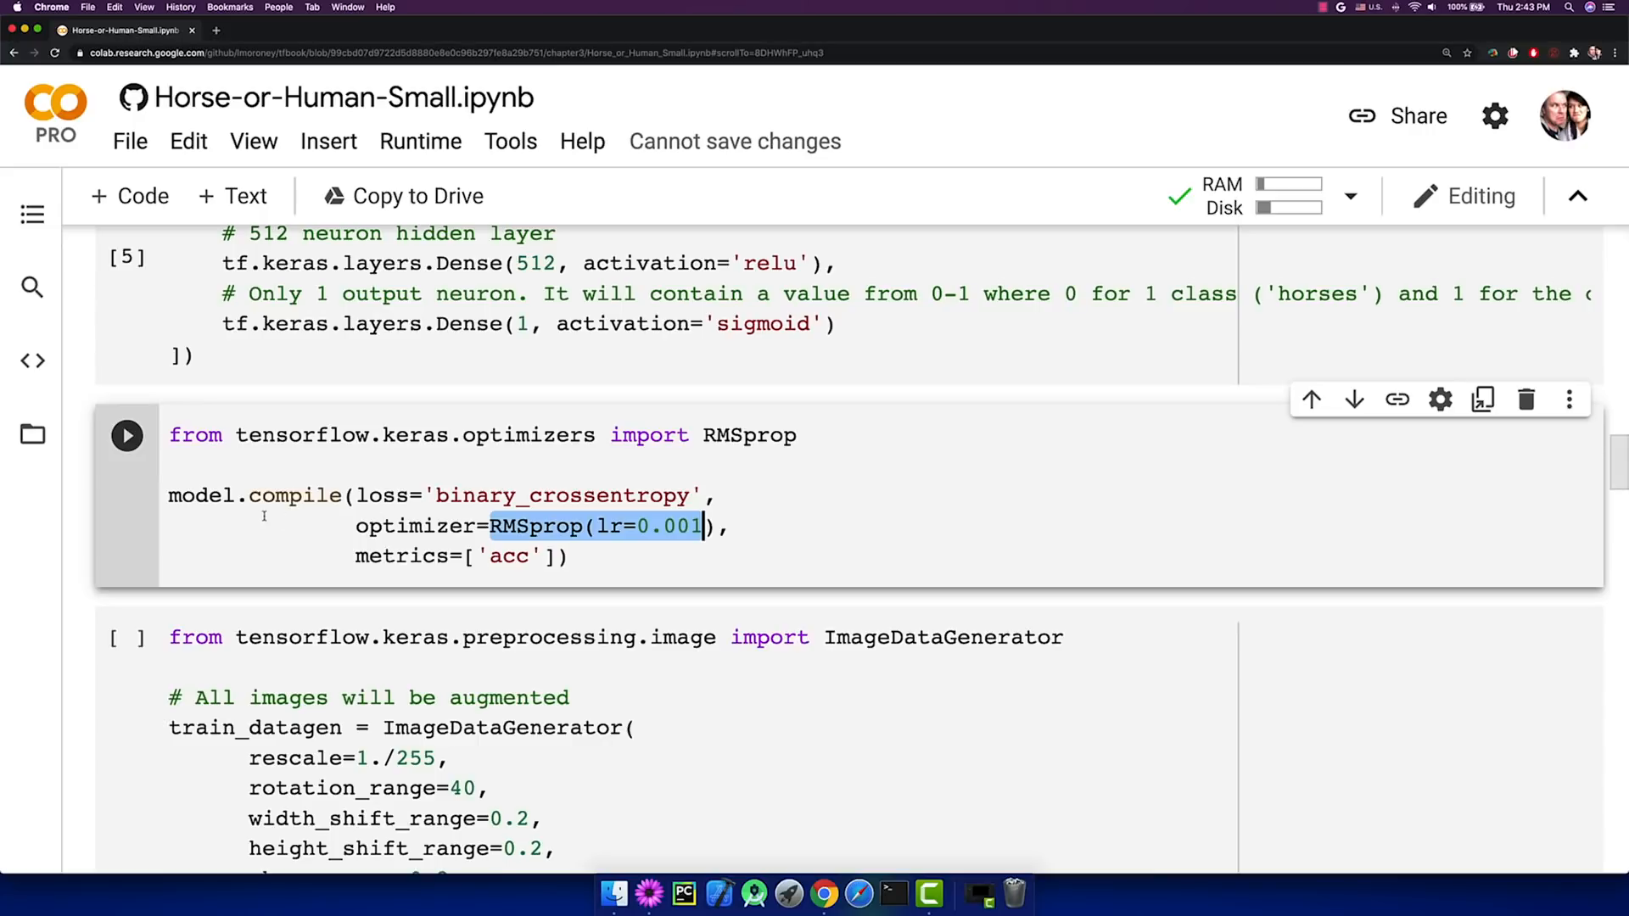
pyautogui.scroll(-3)
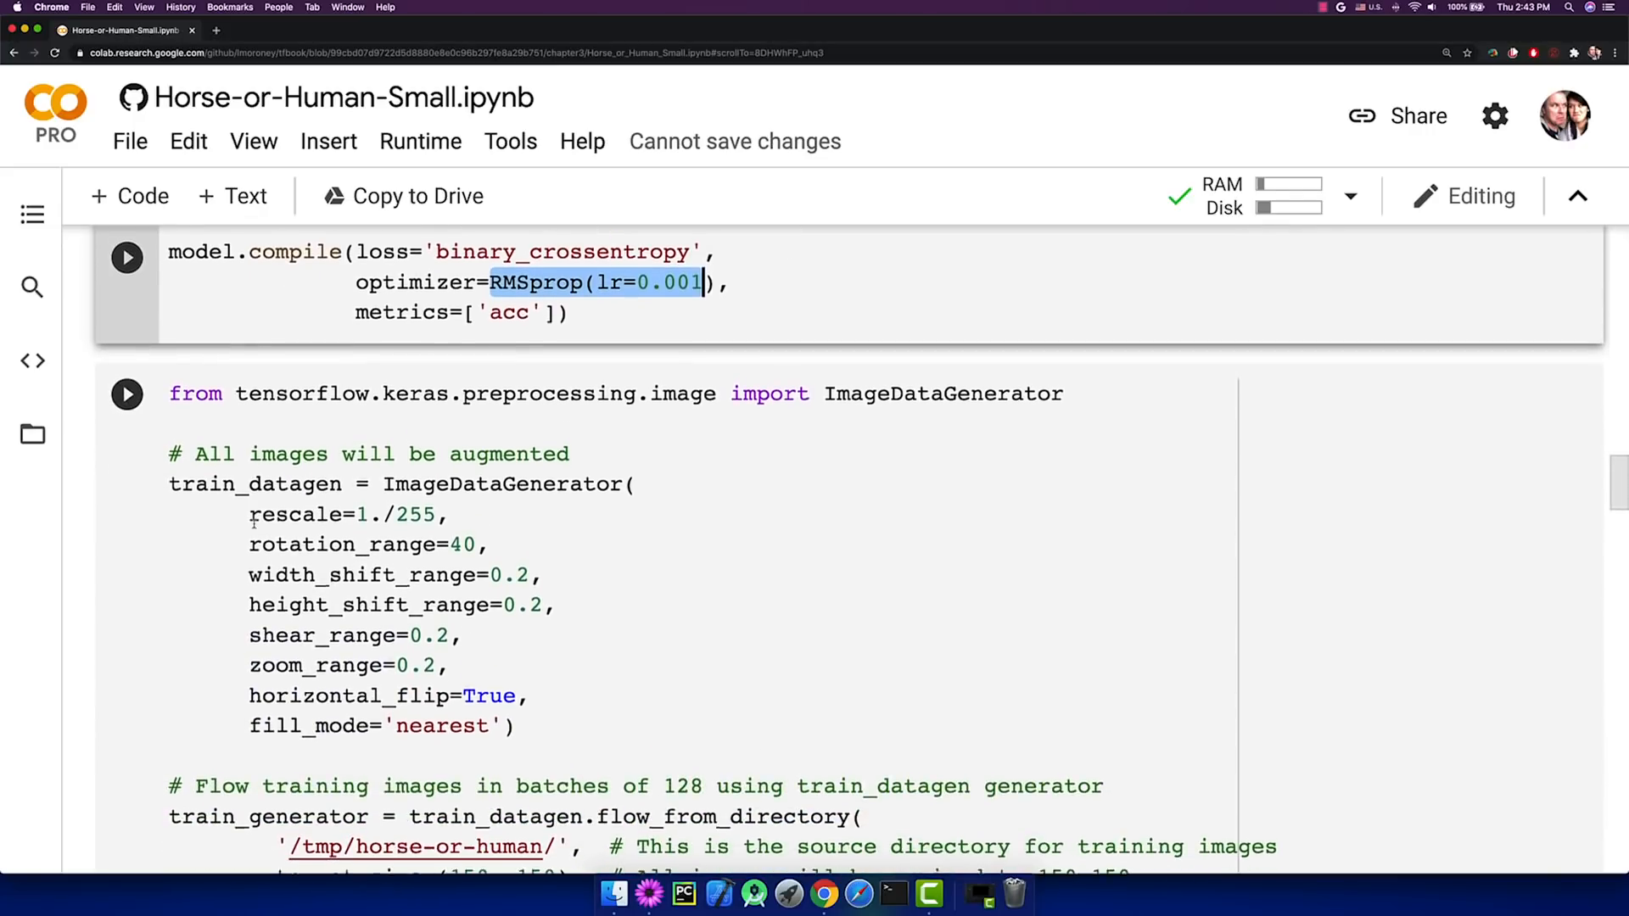
pyautogui.scroll(-3)
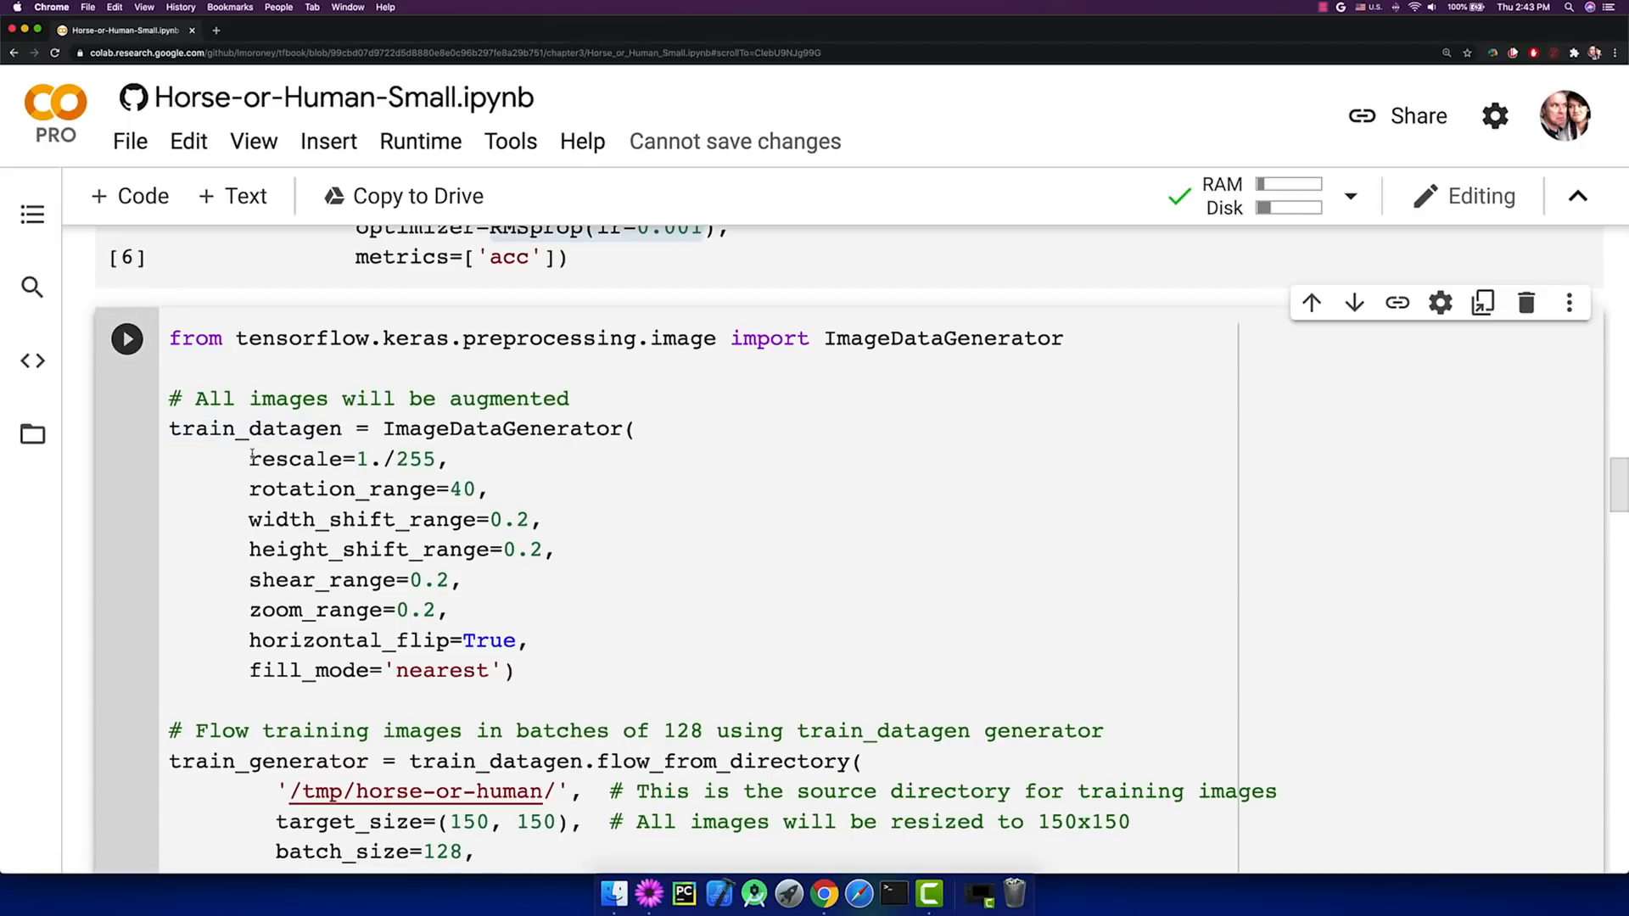
pyautogui.scroll(-3)
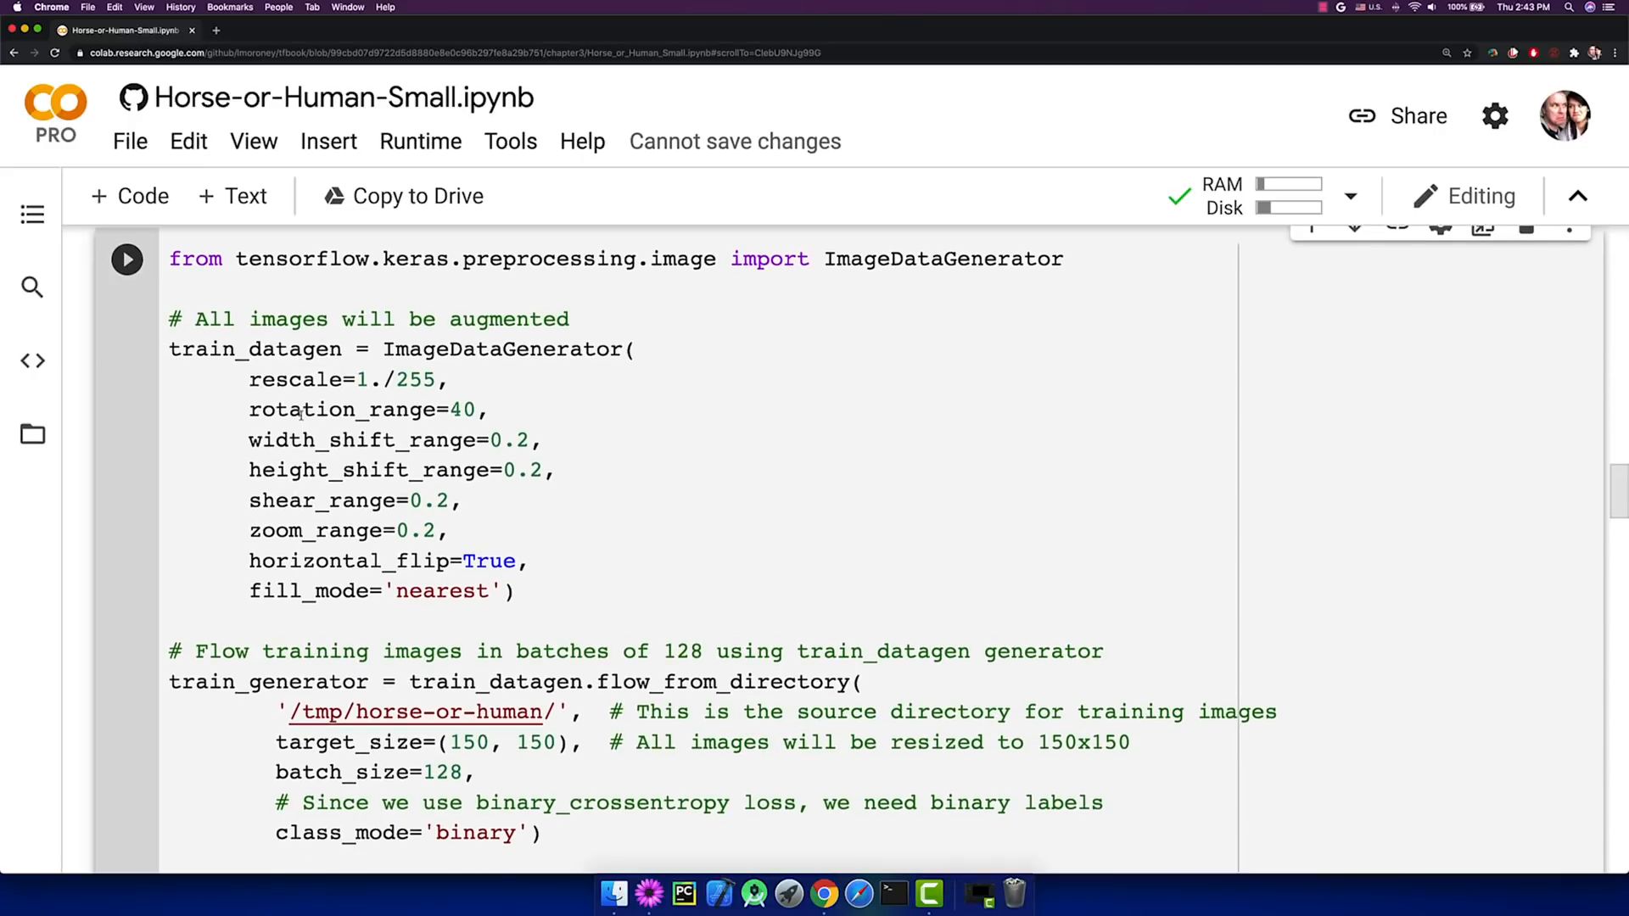
pyautogui.scroll(-3)
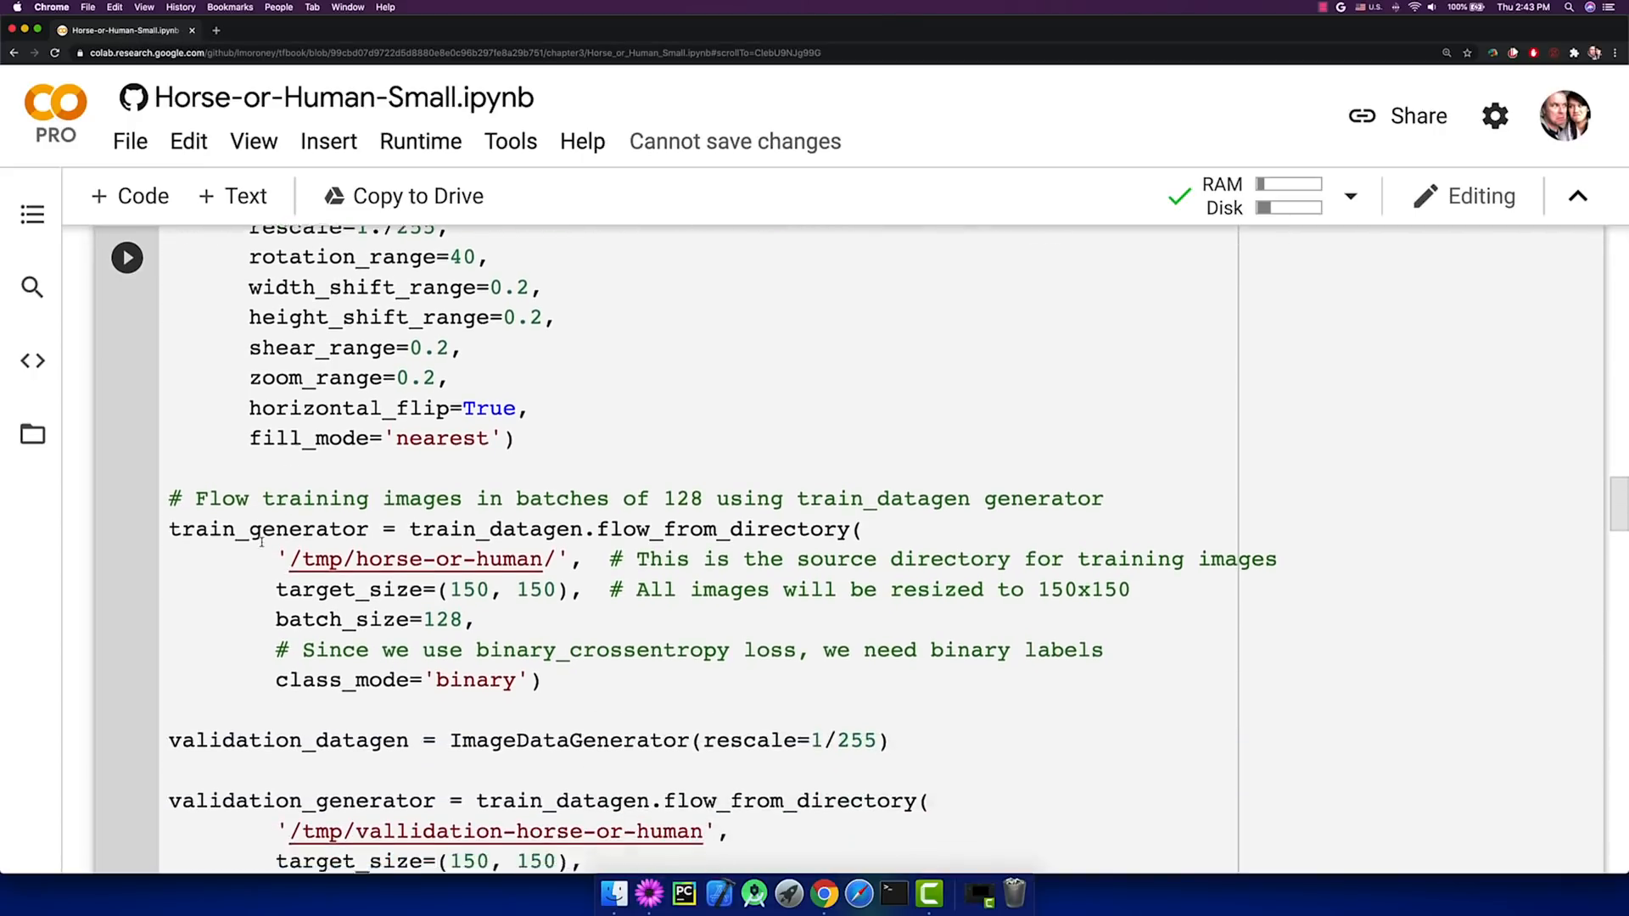
pyautogui.scroll(-3)
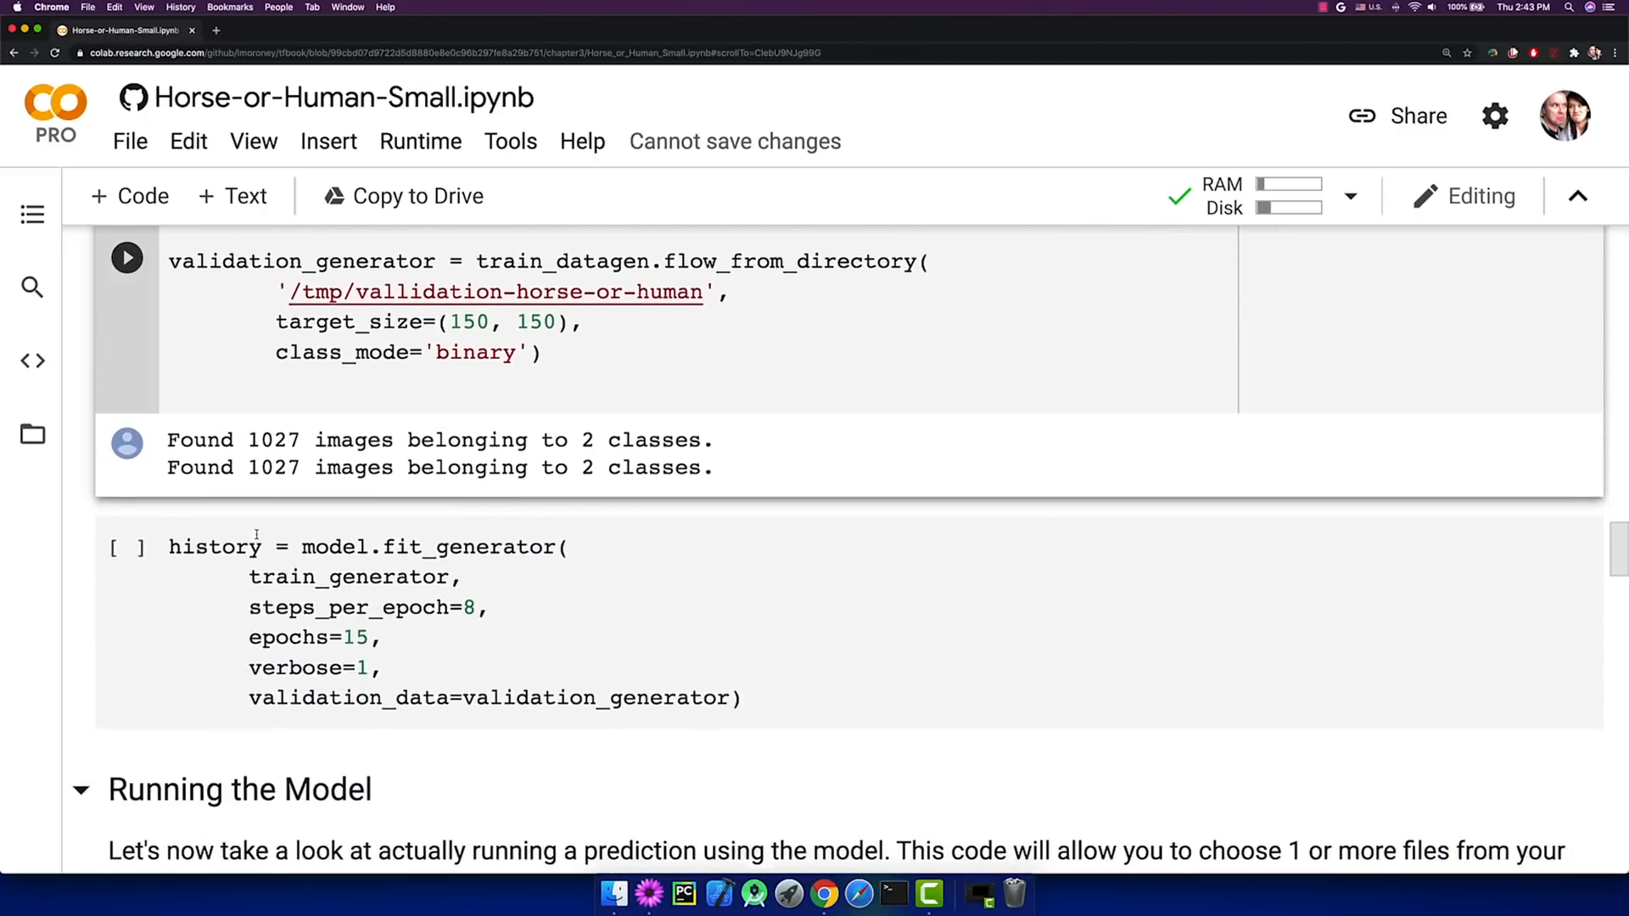
# Train with model.fit_generator for 15 epochs, reaching about 0.86 training accuracy.
pyautogui.scroll(-3)
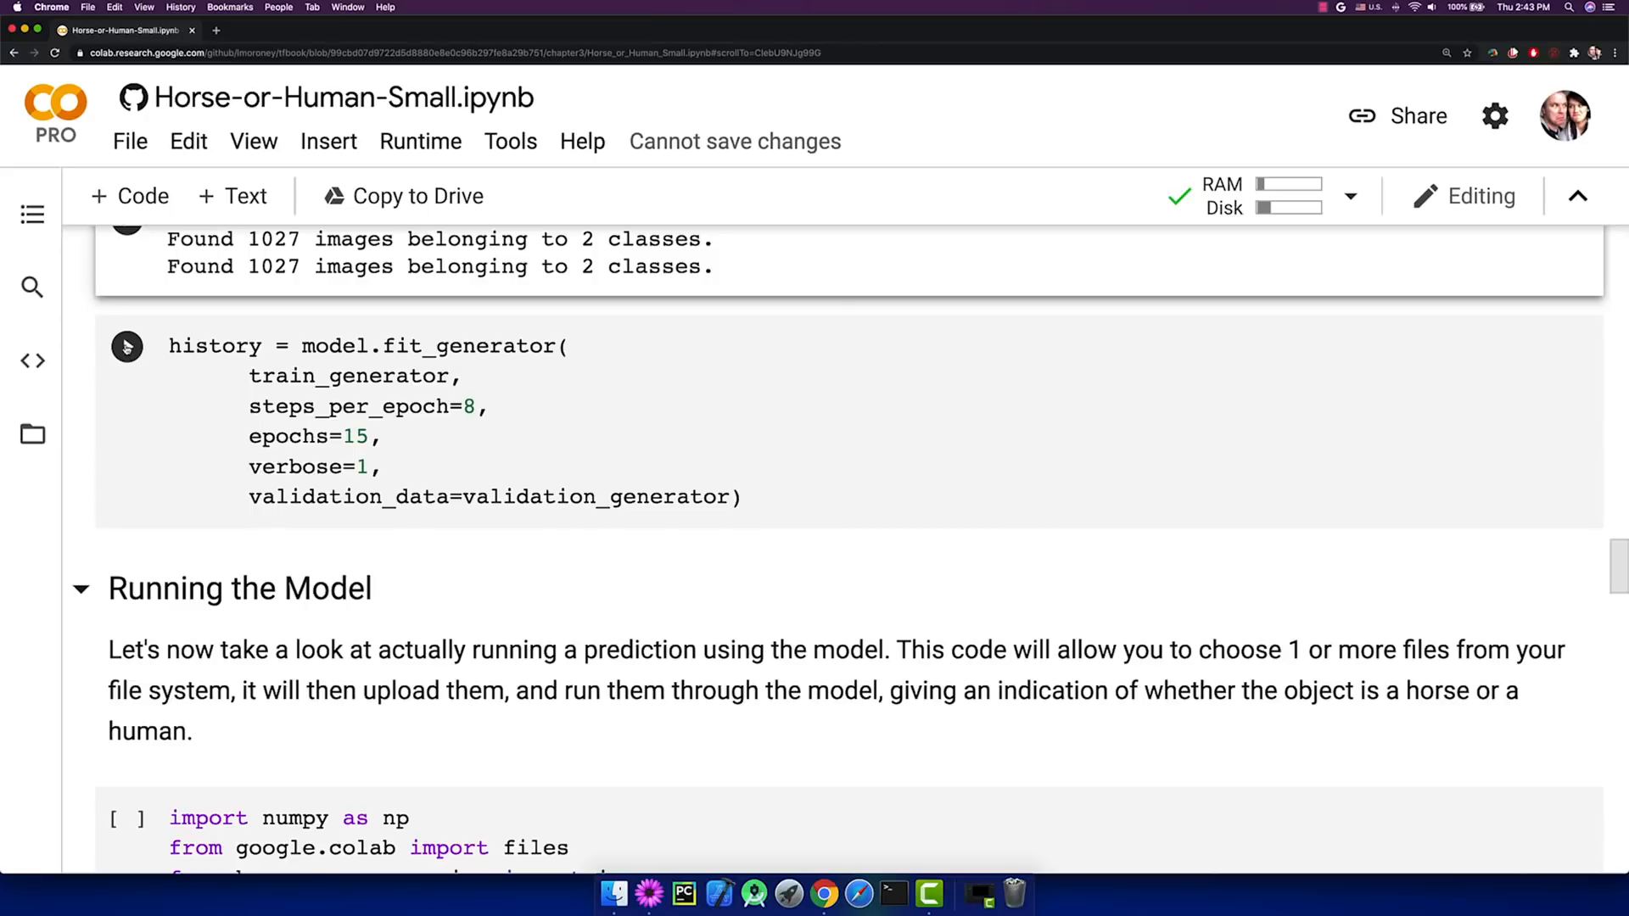
pyautogui.moveTo(126, 346)
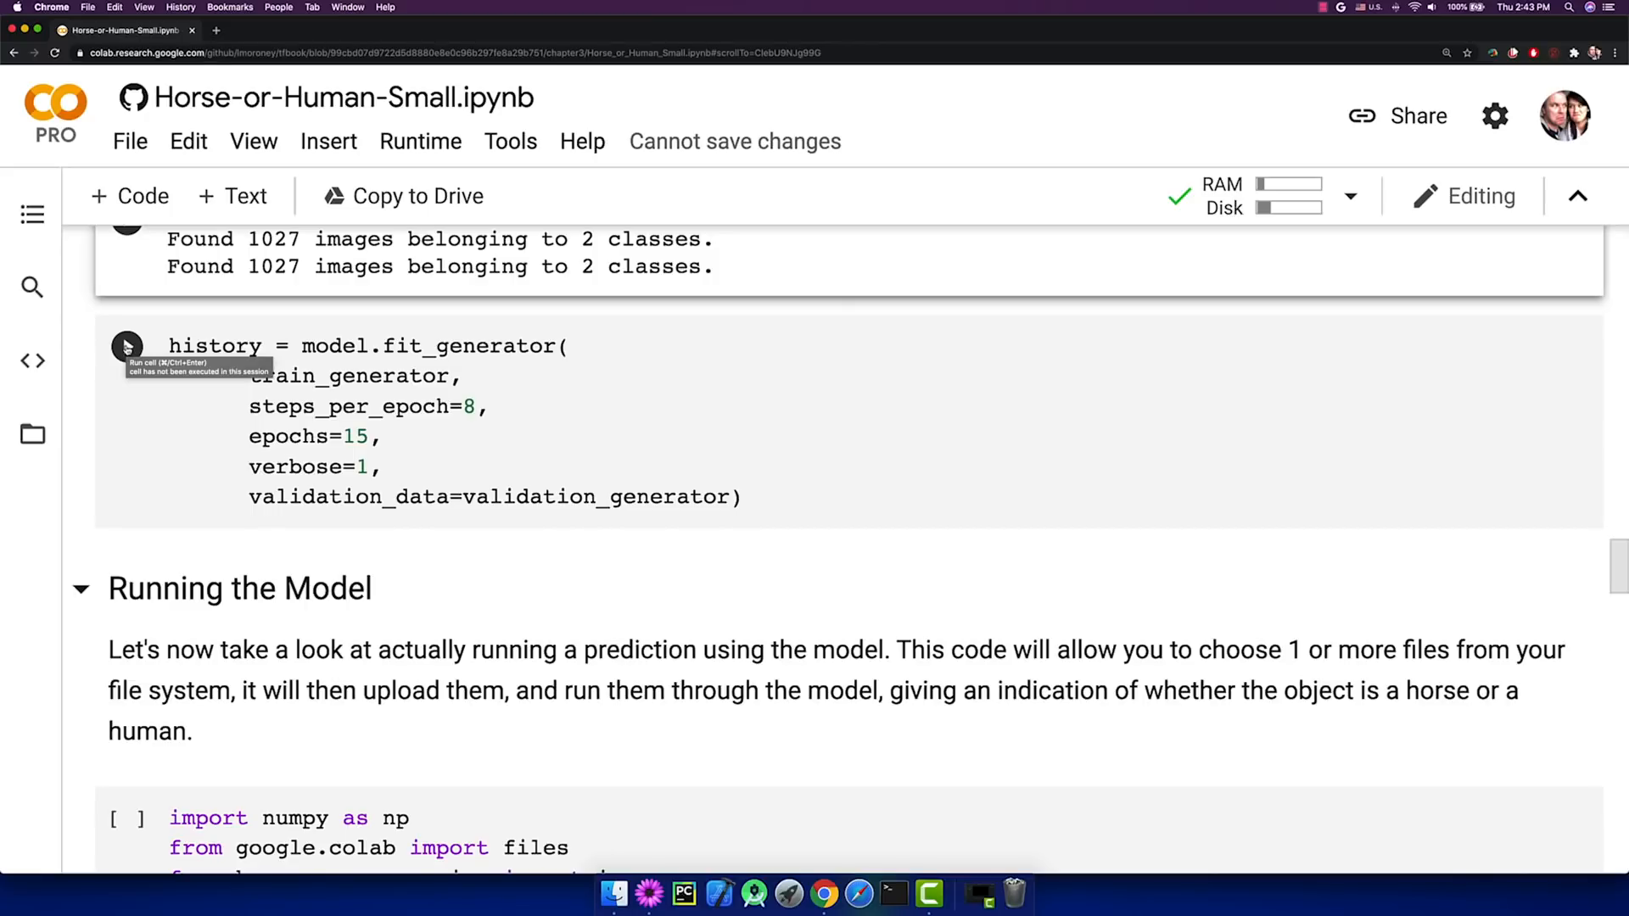
pyautogui.click(127, 346)
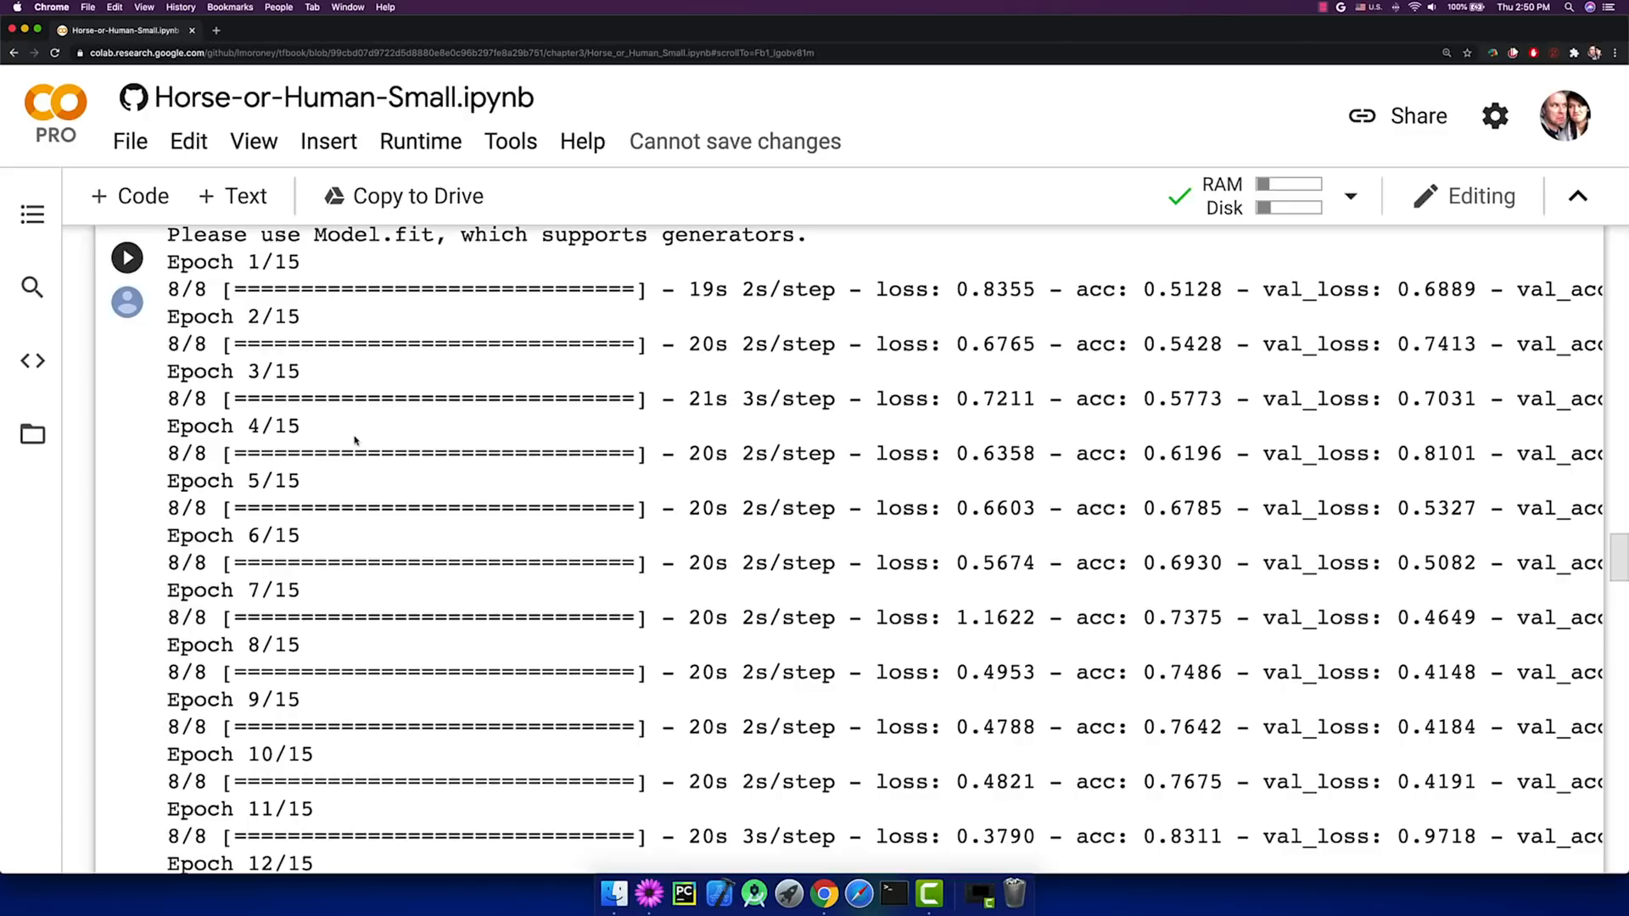
pyautogui.scroll(-3)
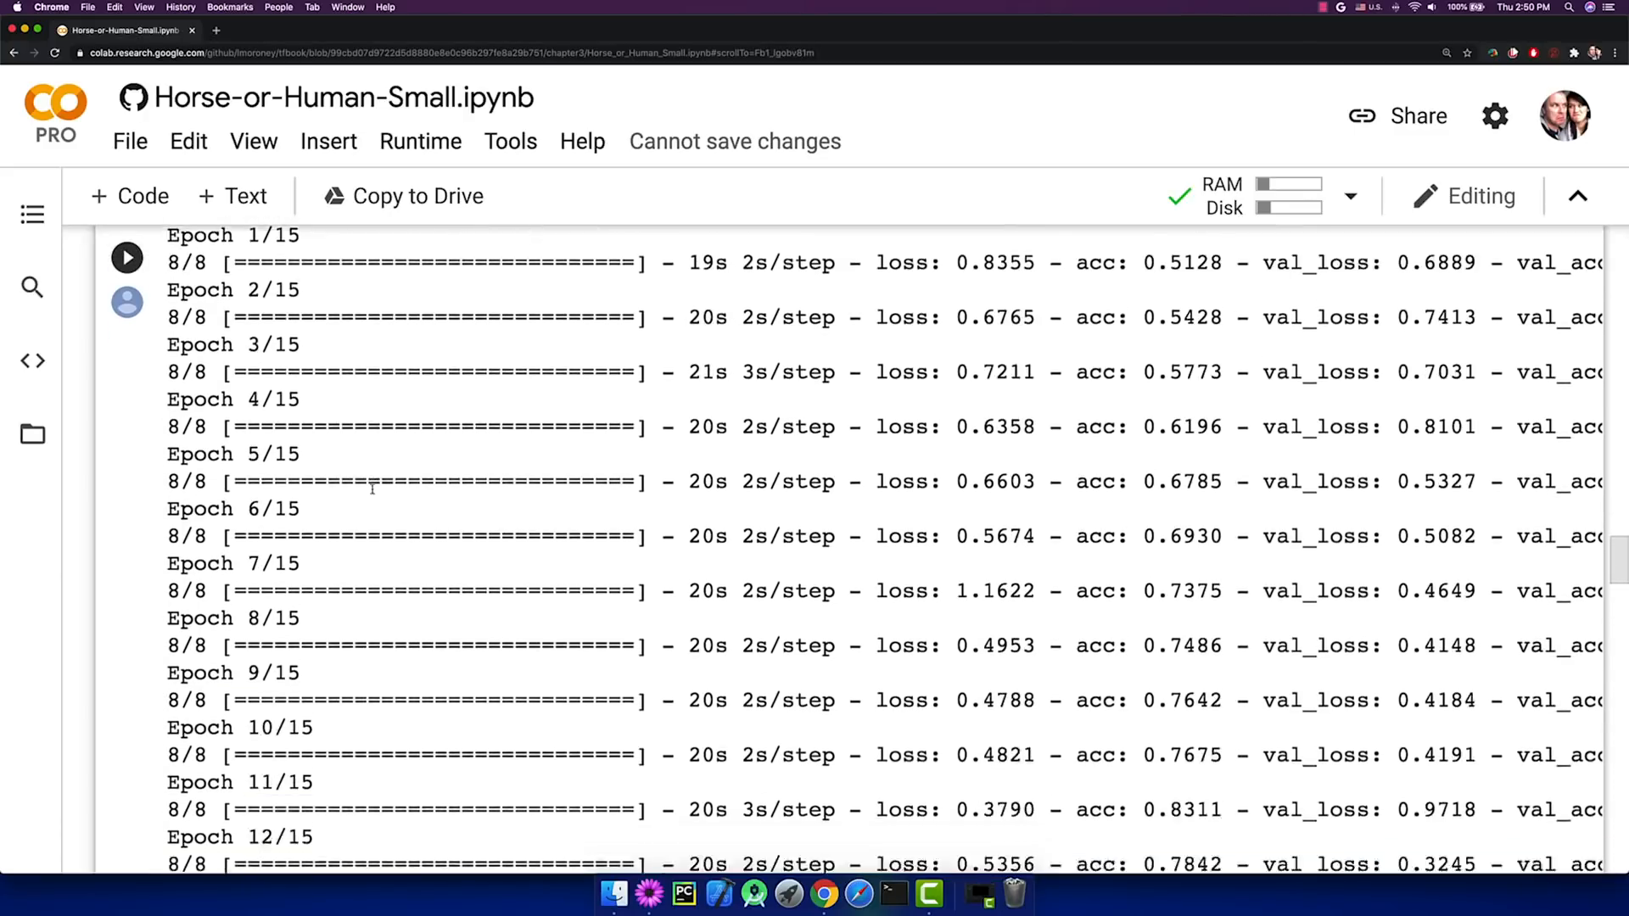
pyautogui.scroll(-3)
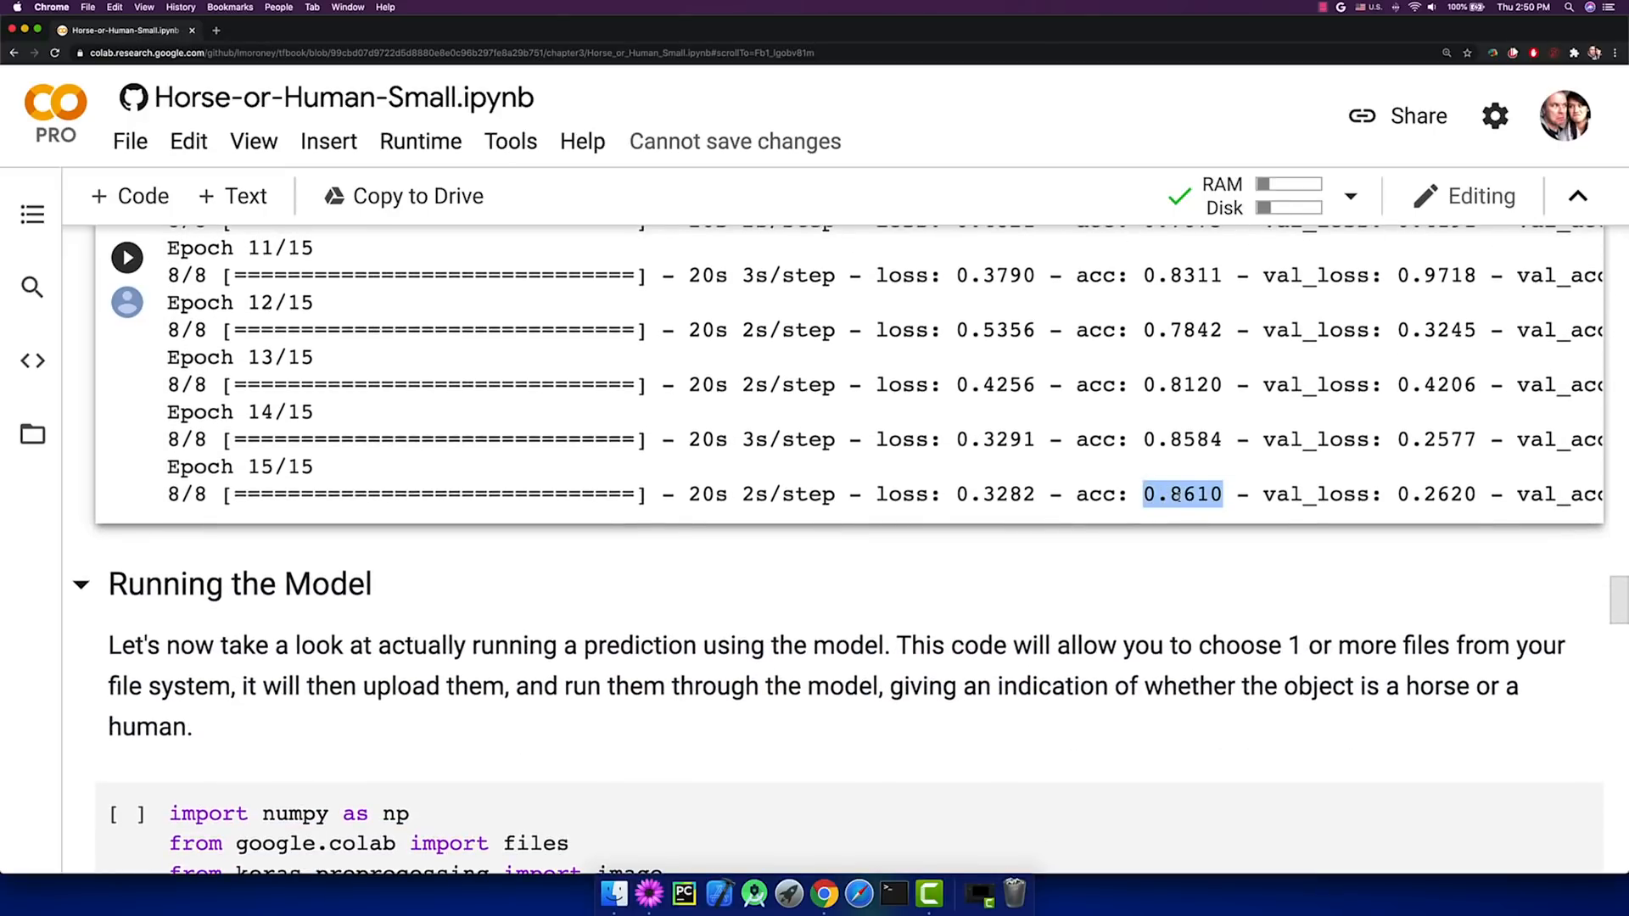
pyautogui.hscroll(3)
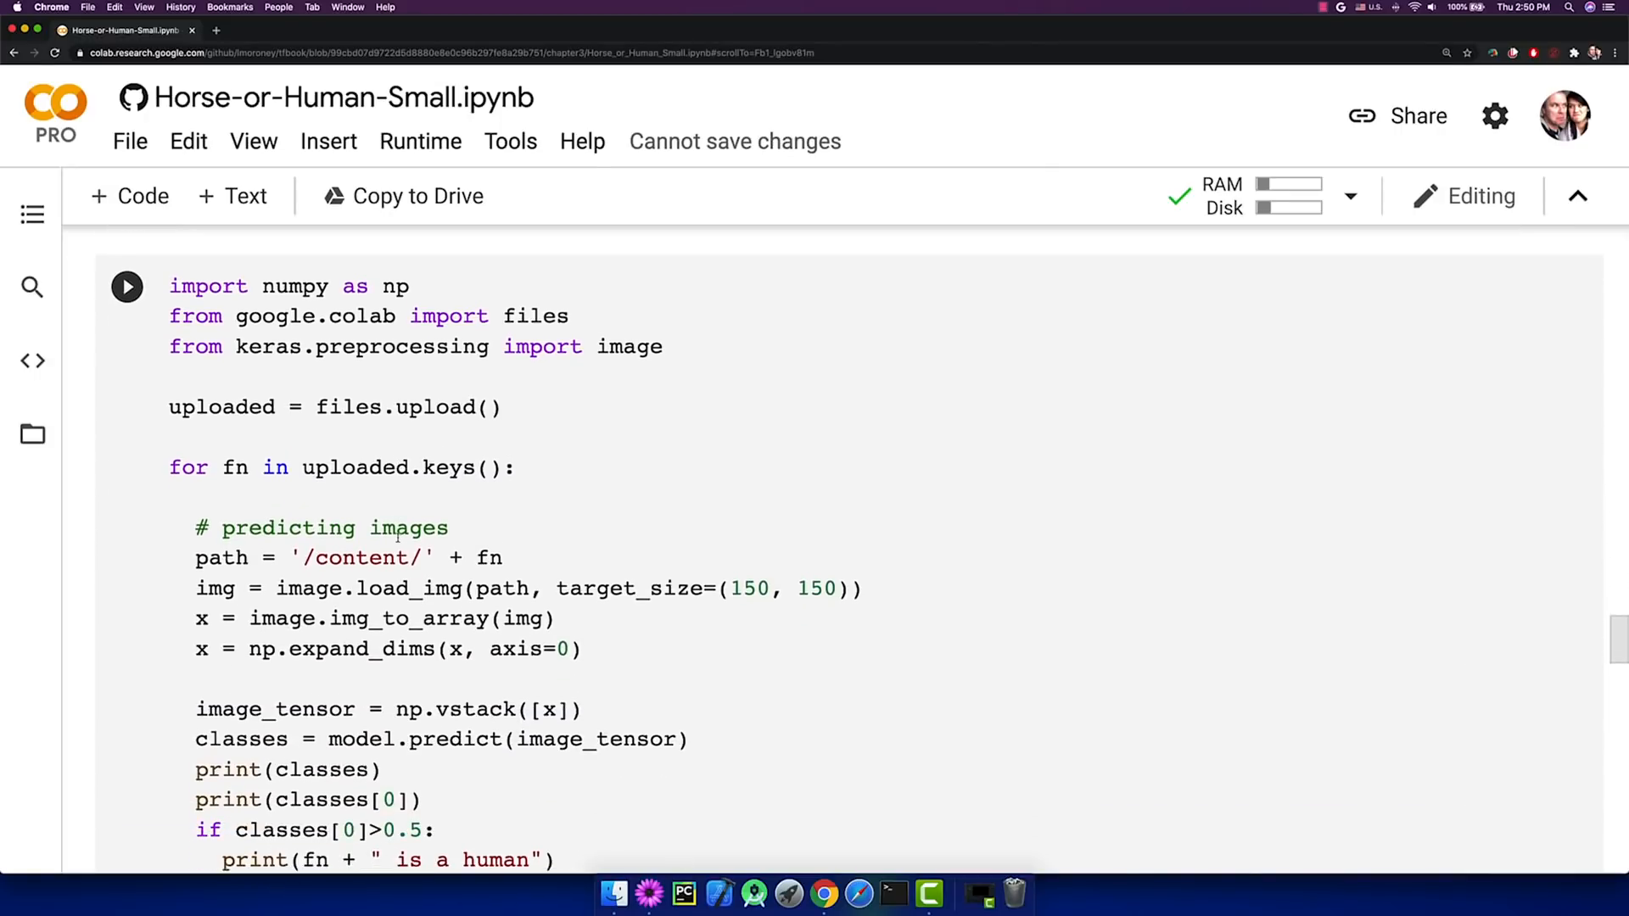
# Run the prediction cell and pick an image from Downloads to upload.
pyautogui.click(398, 538)
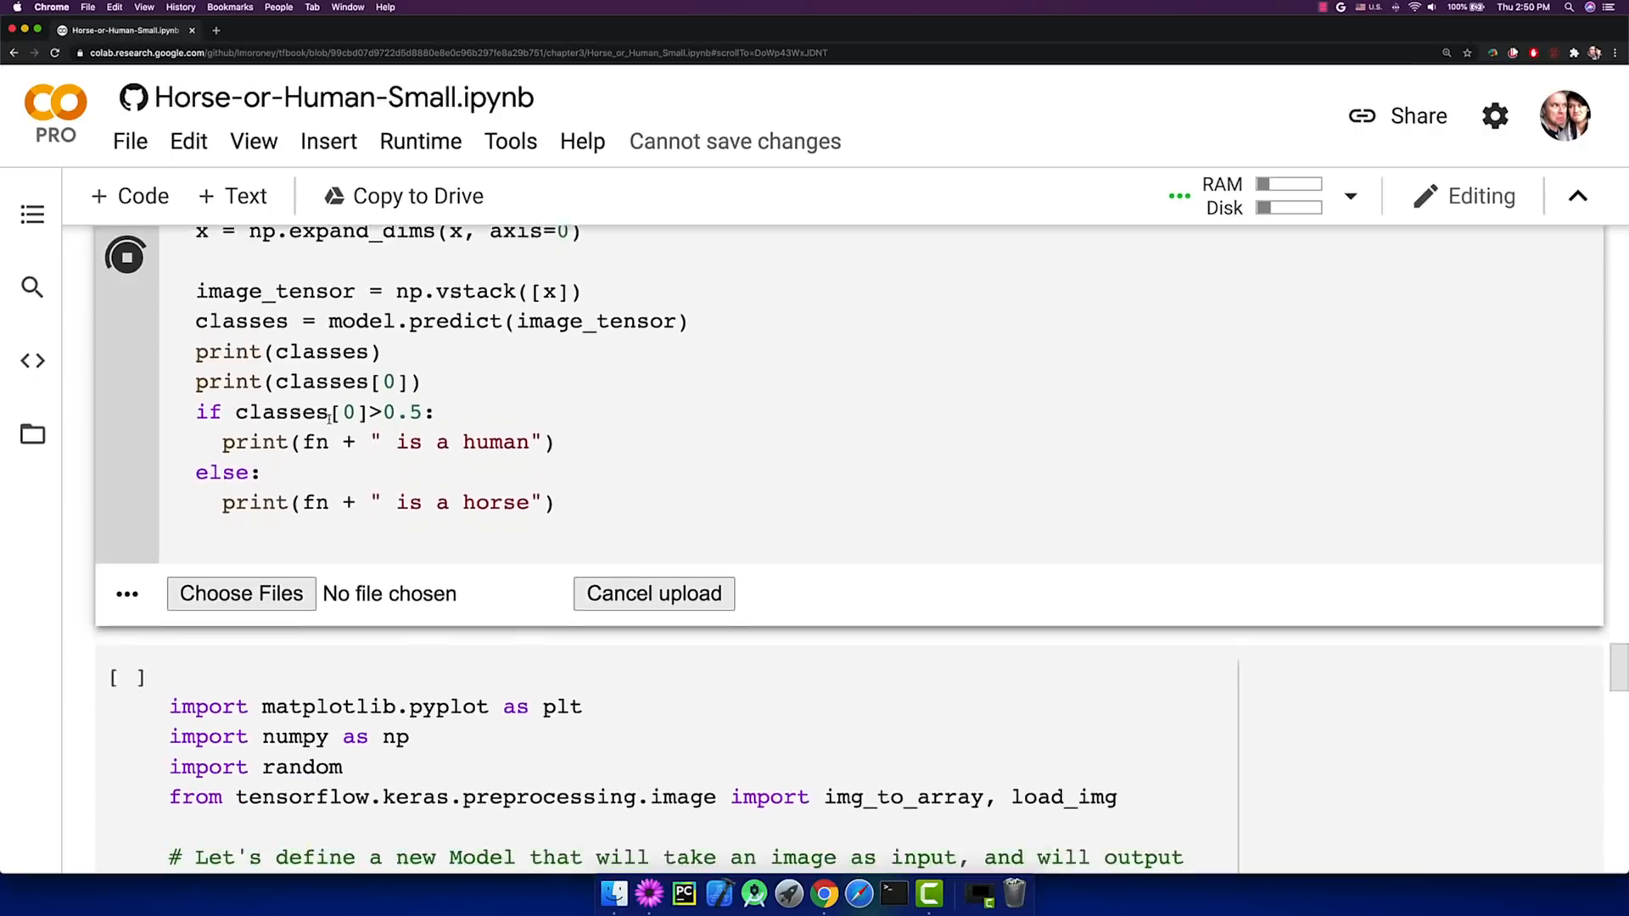
pyautogui.click(240, 593)
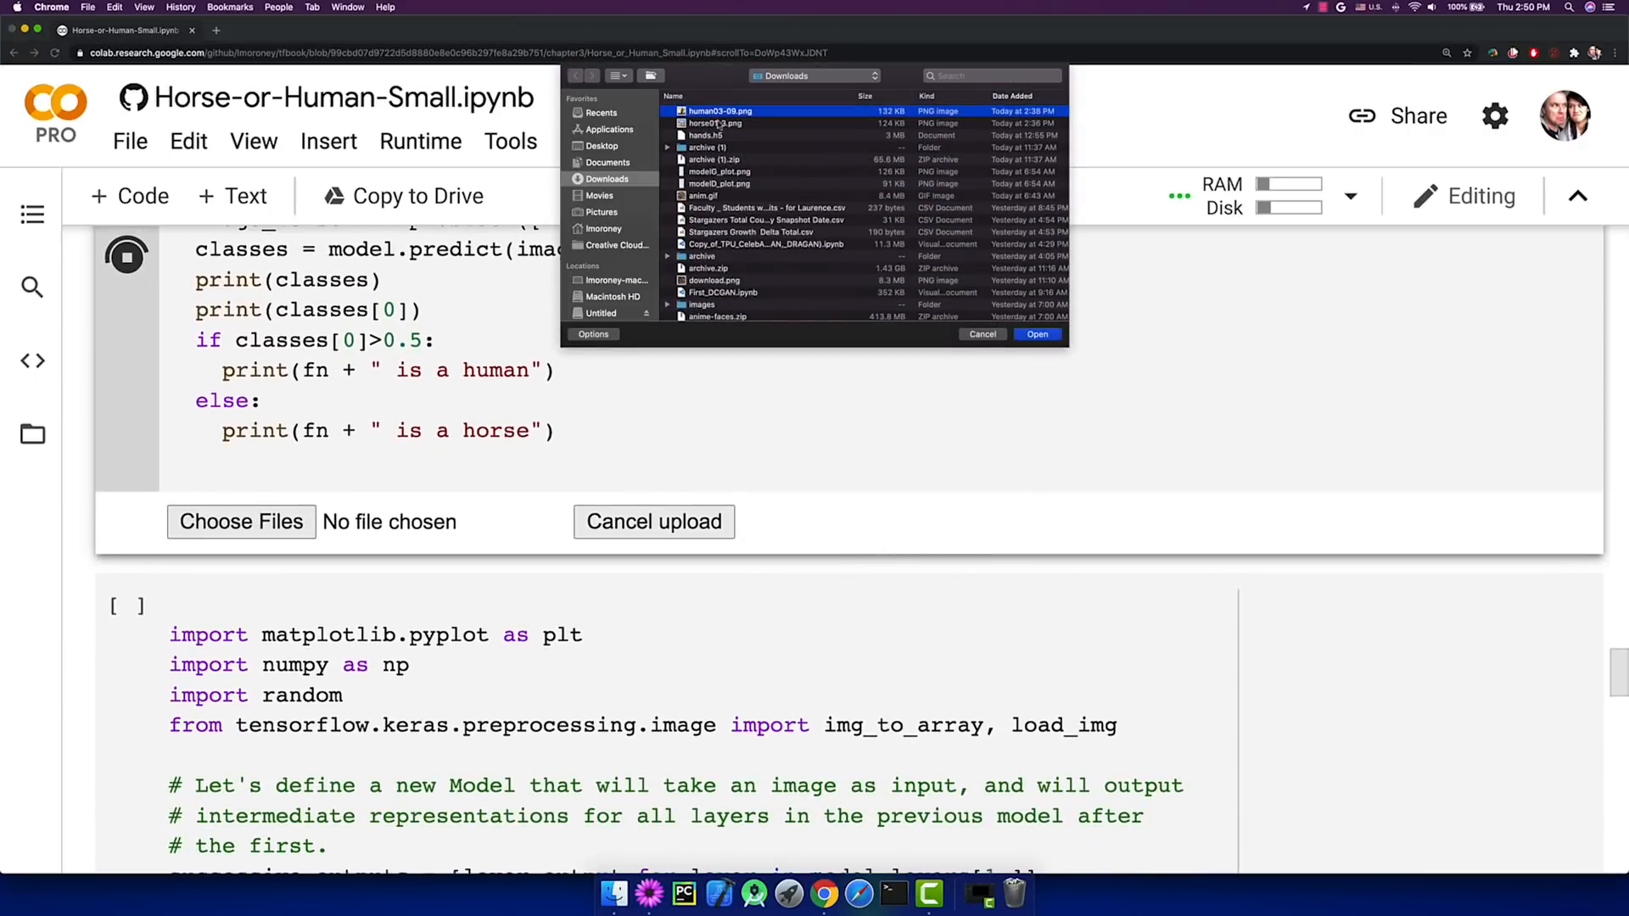
pyautogui.click(1036, 333)
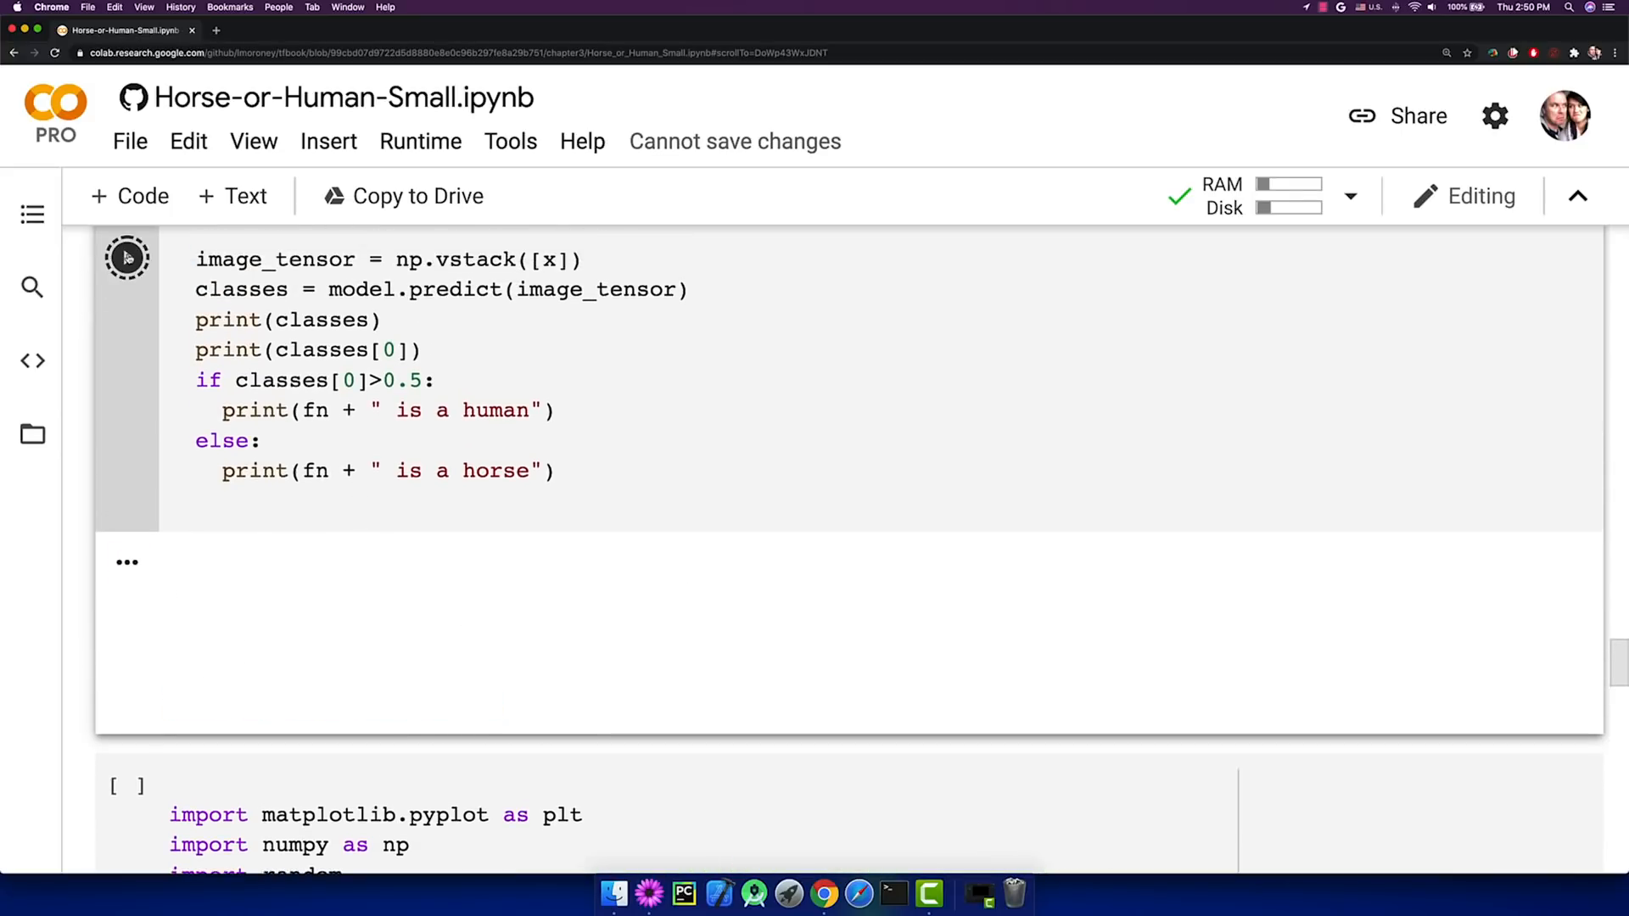
# Upload horse01-3.png and view its prediction output: classified as a horse.
pyautogui.click(126, 258)
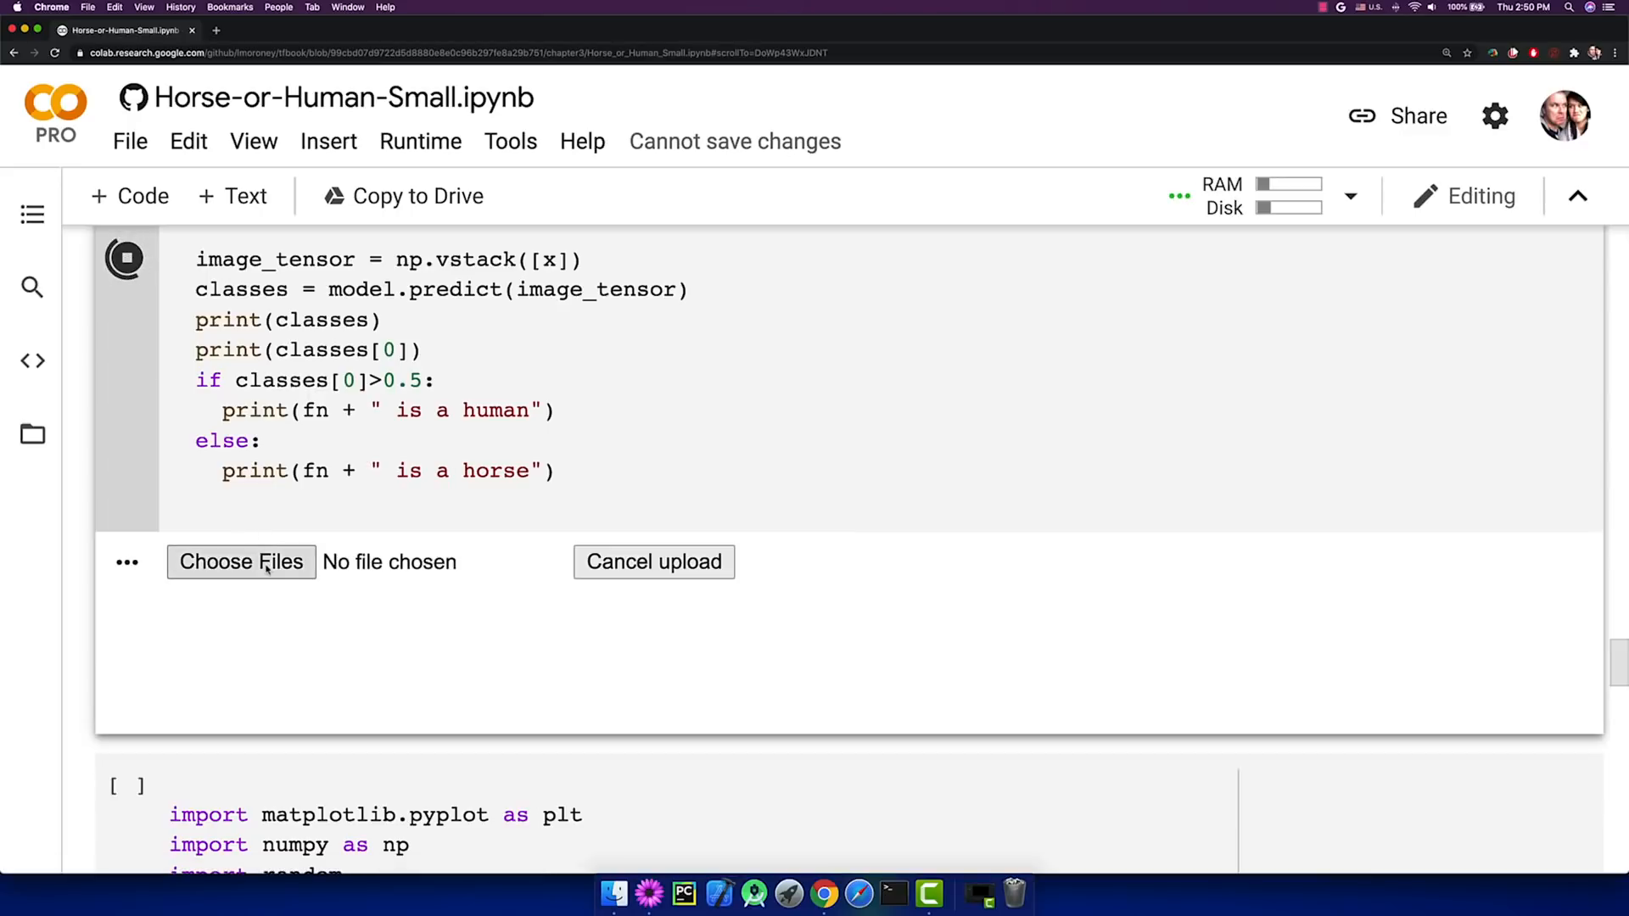
pyautogui.click(240, 561)
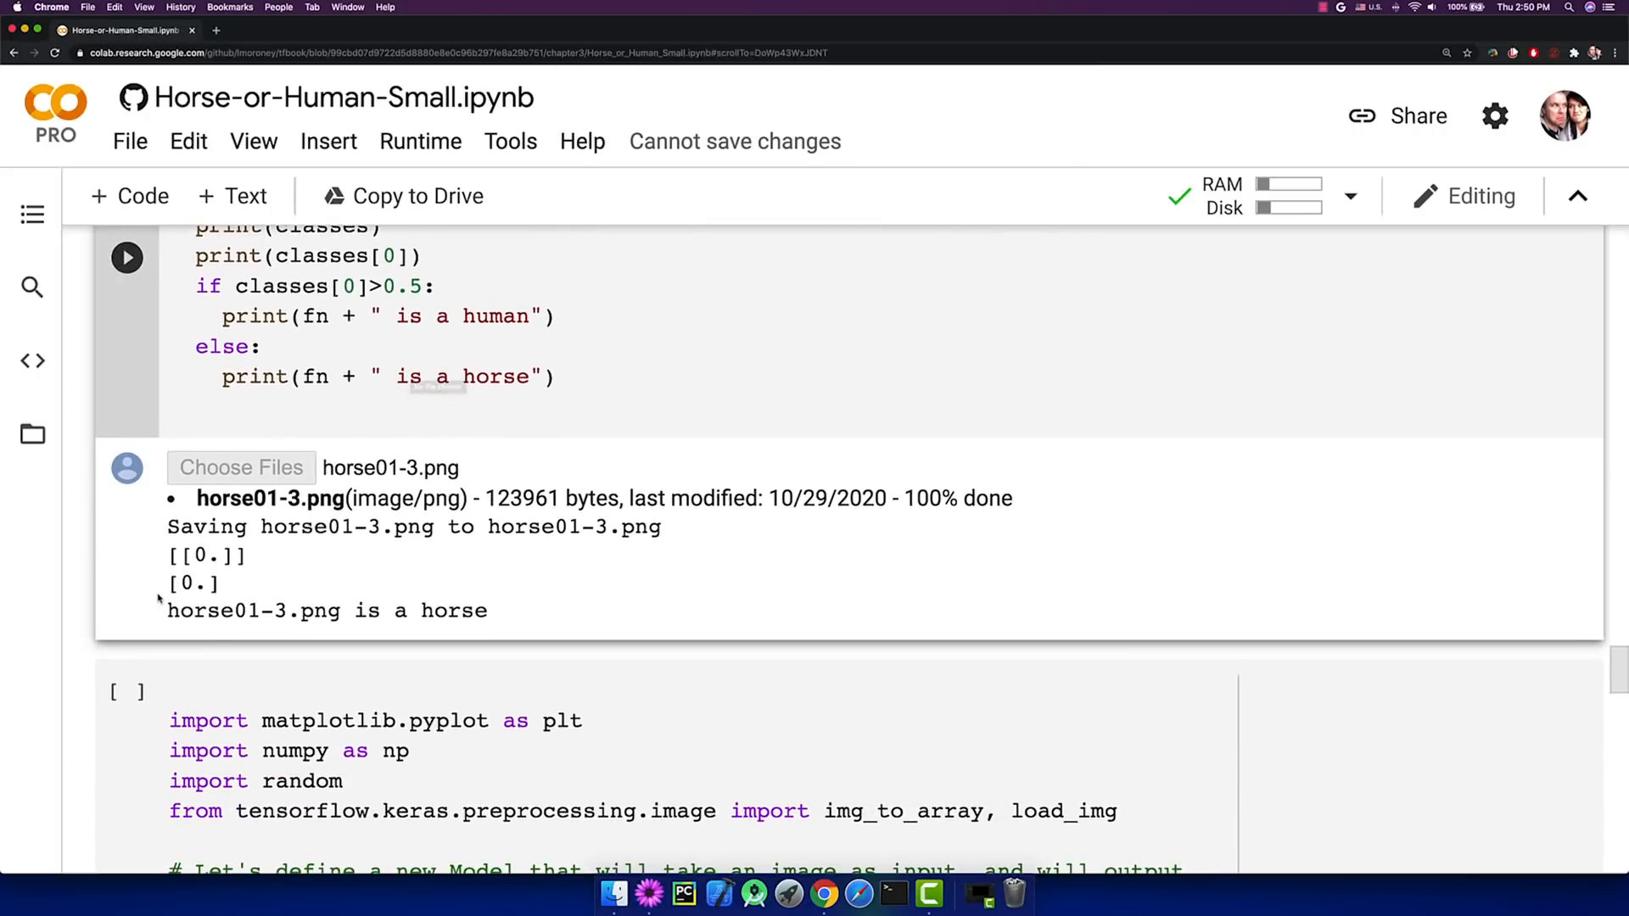
pyautogui.scroll(-3)
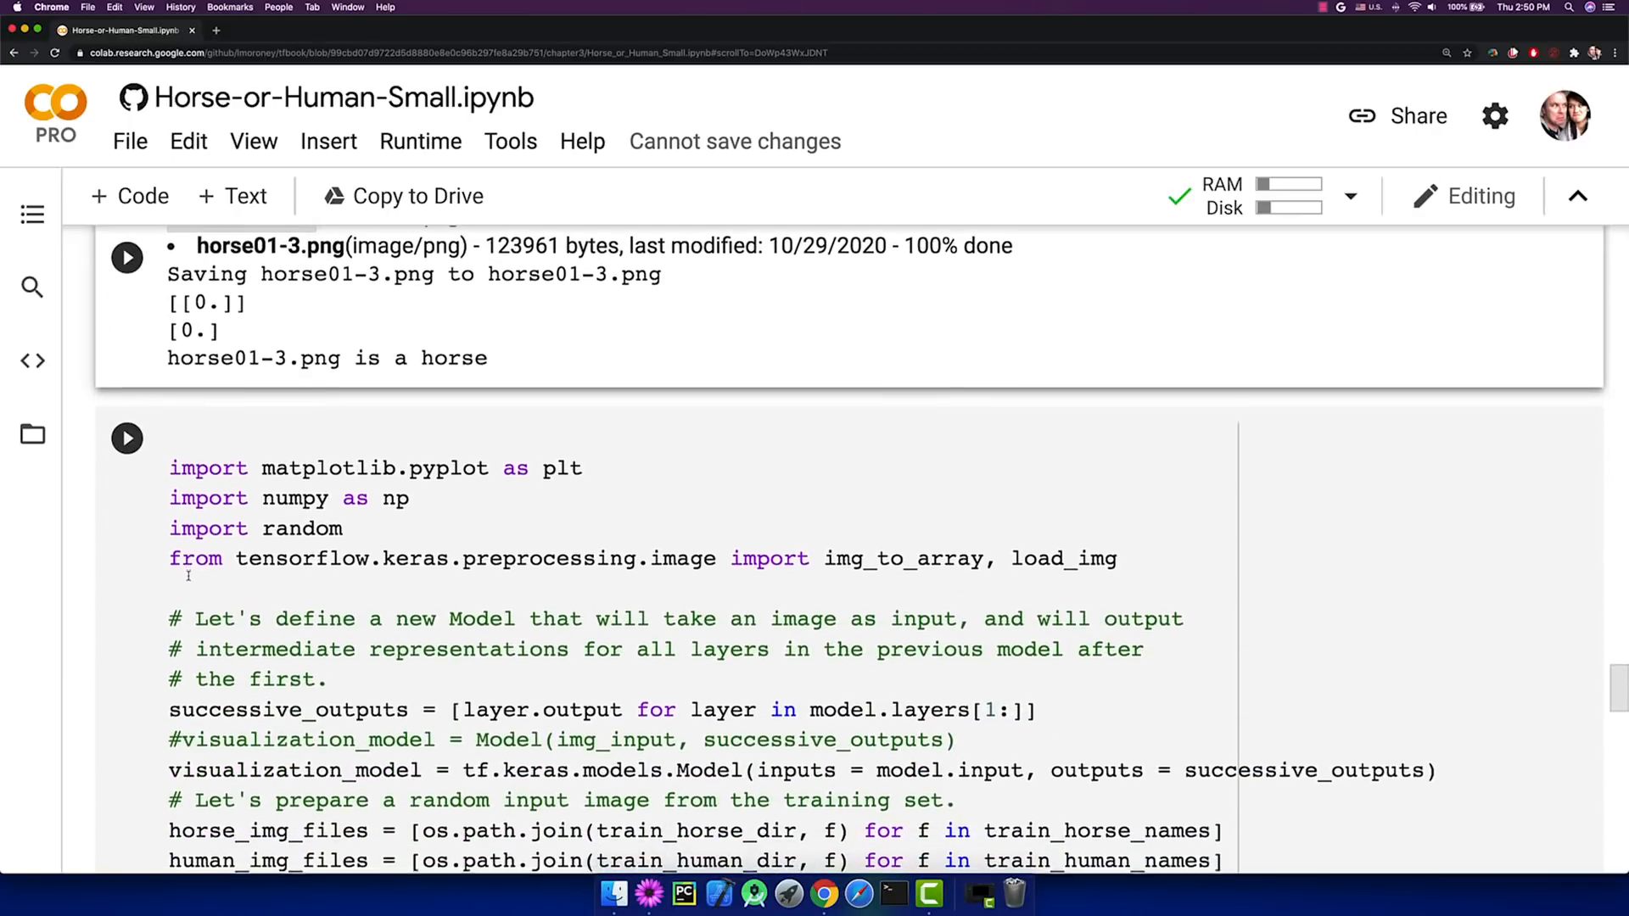
pyautogui.scroll(-3)
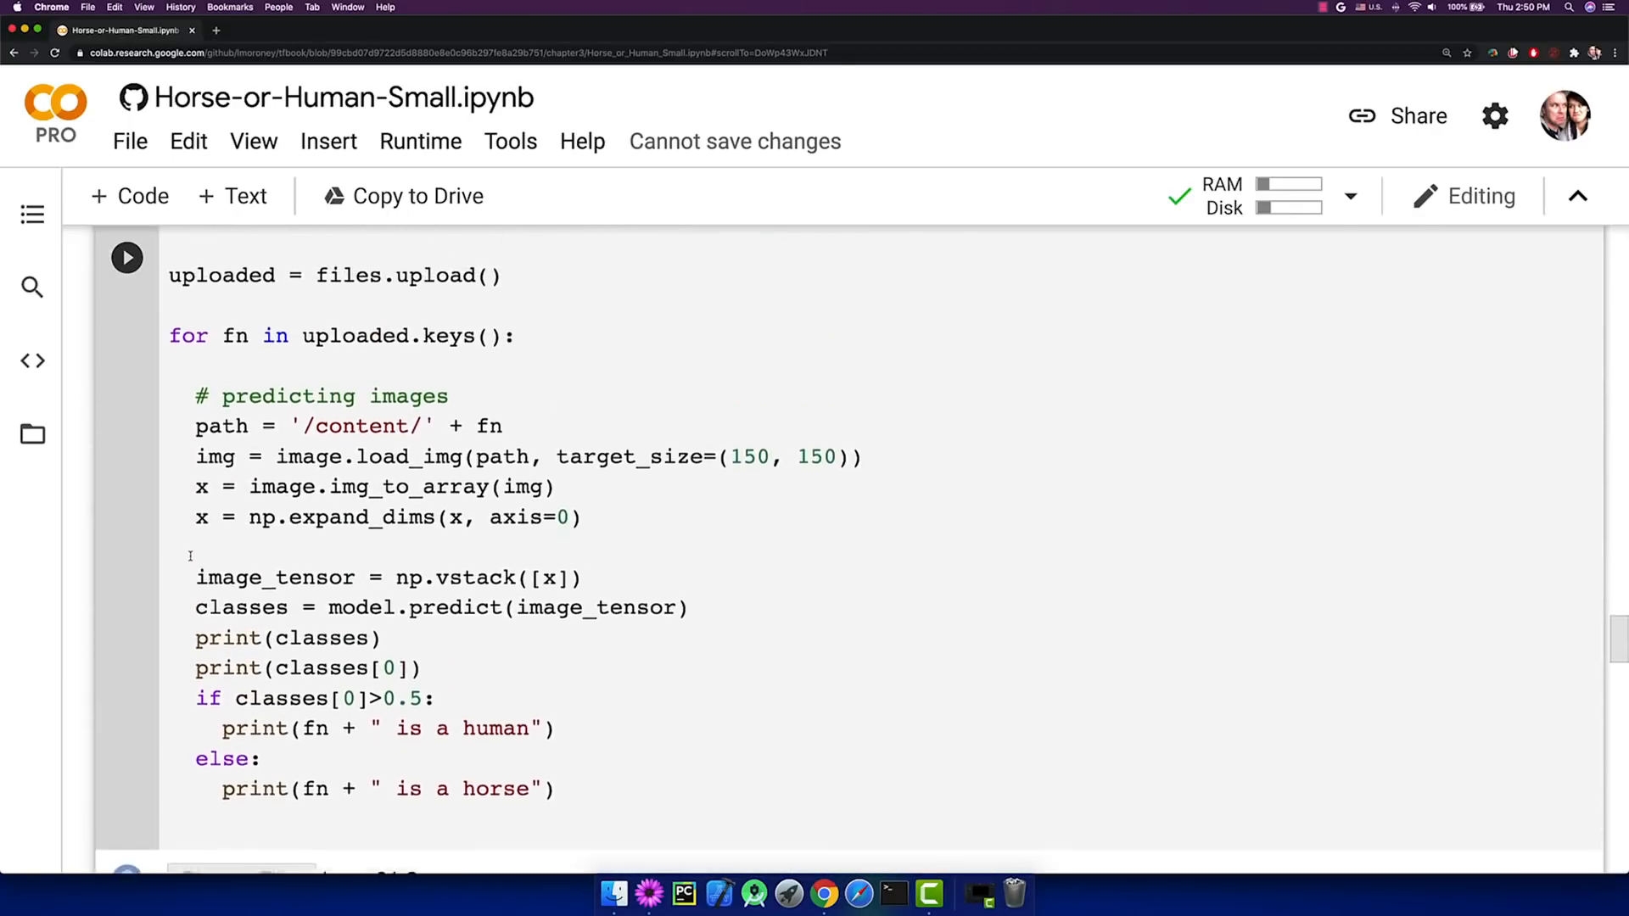